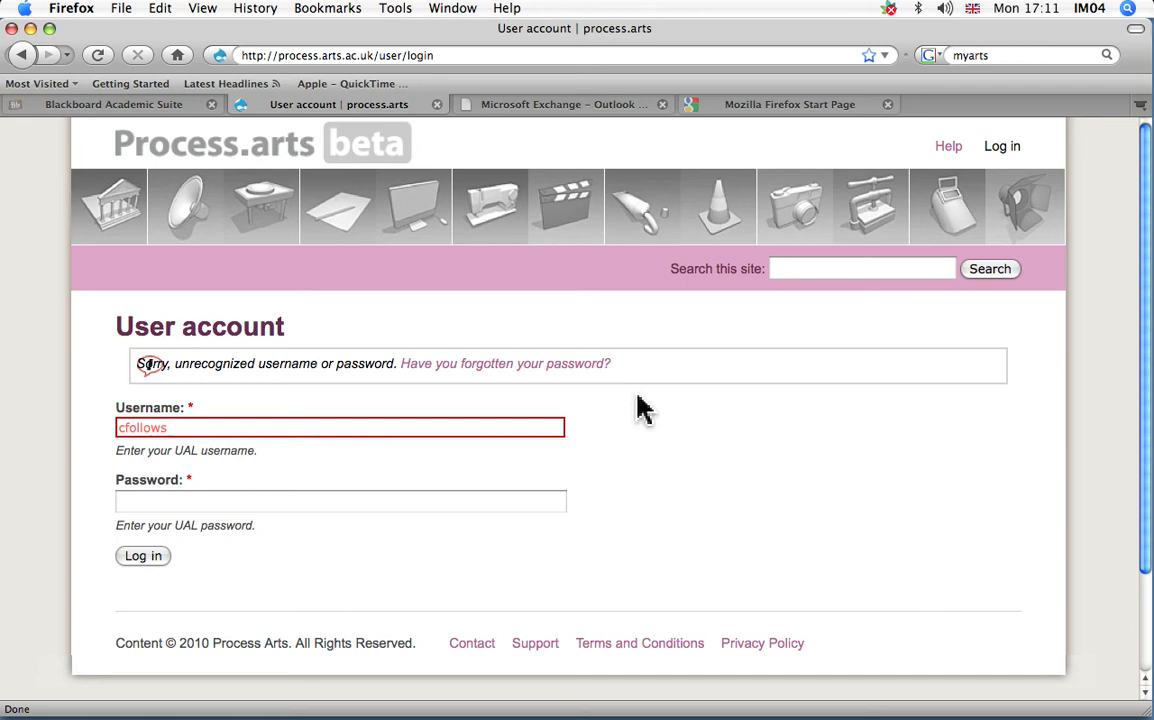
# Review the Blackboard, Outlook Web Access and process.arts tabs, landing on the Firefox Start Page.
pyautogui.click(114, 104)
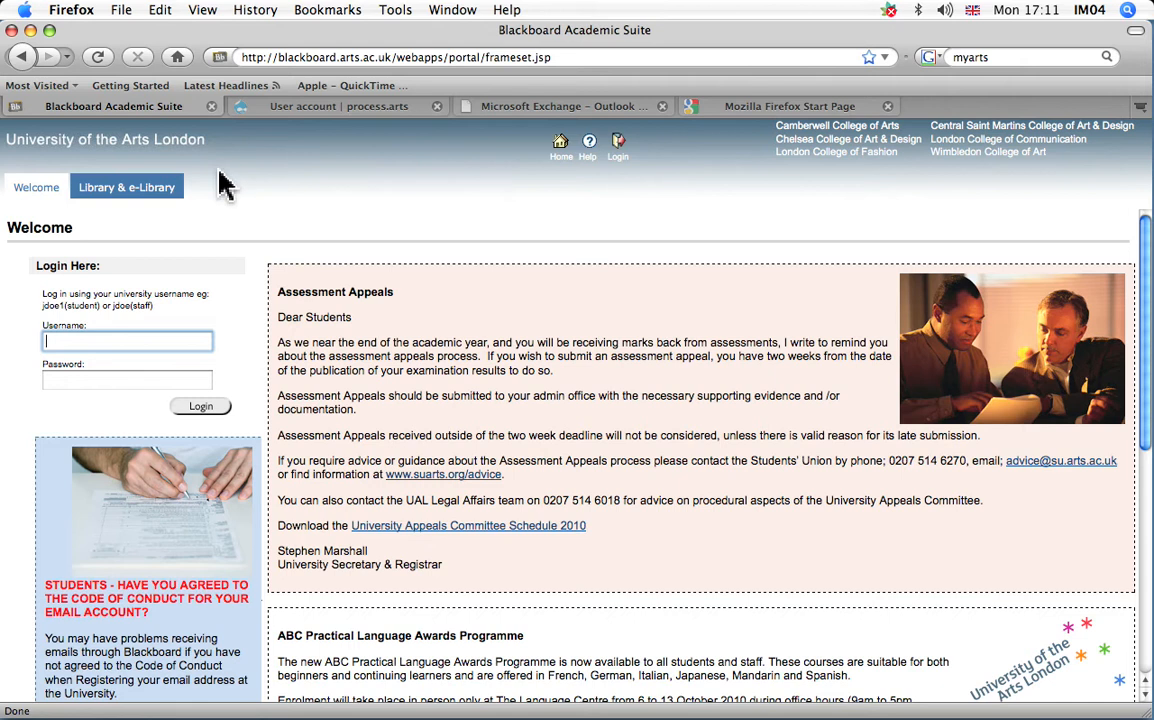
pyautogui.click(564, 104)
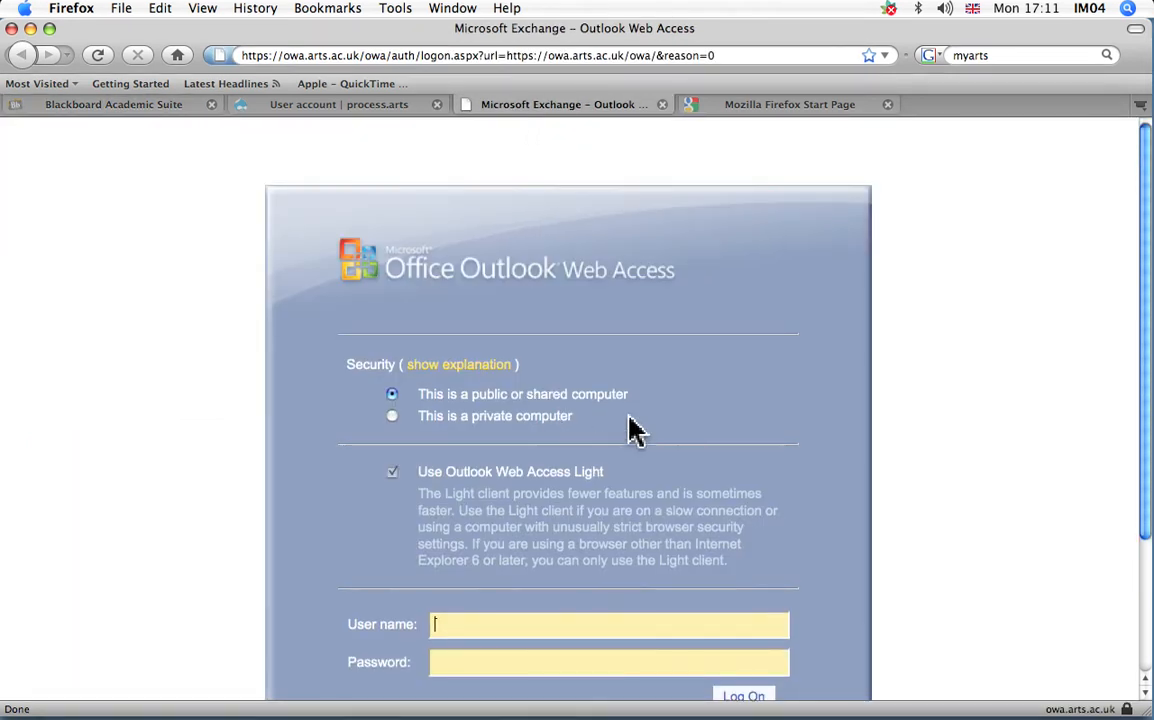
pyautogui.click(338, 104)
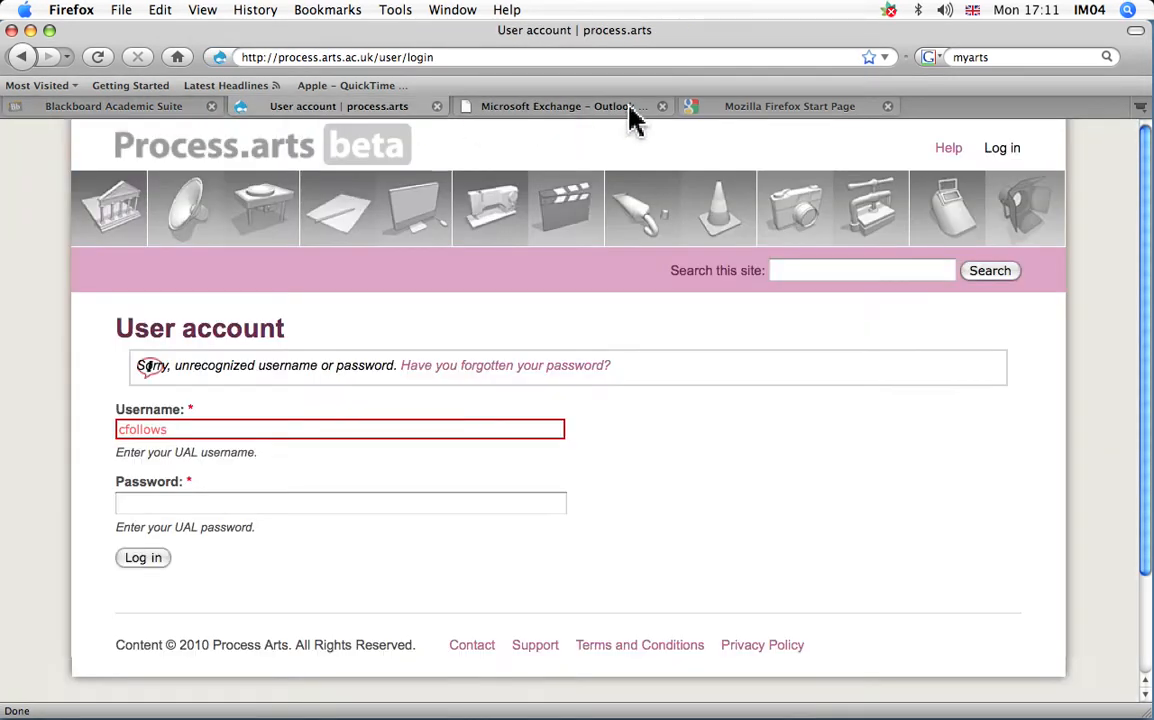
pyautogui.click(790, 106)
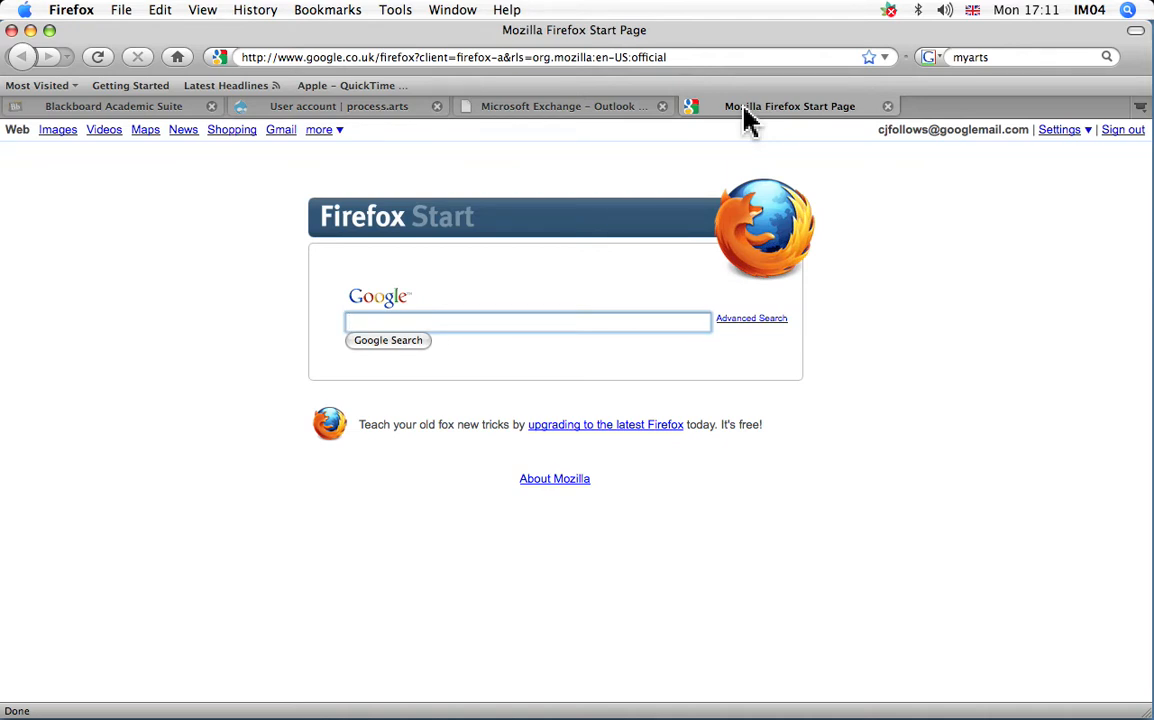
pyautogui.moveTo(380, 140)
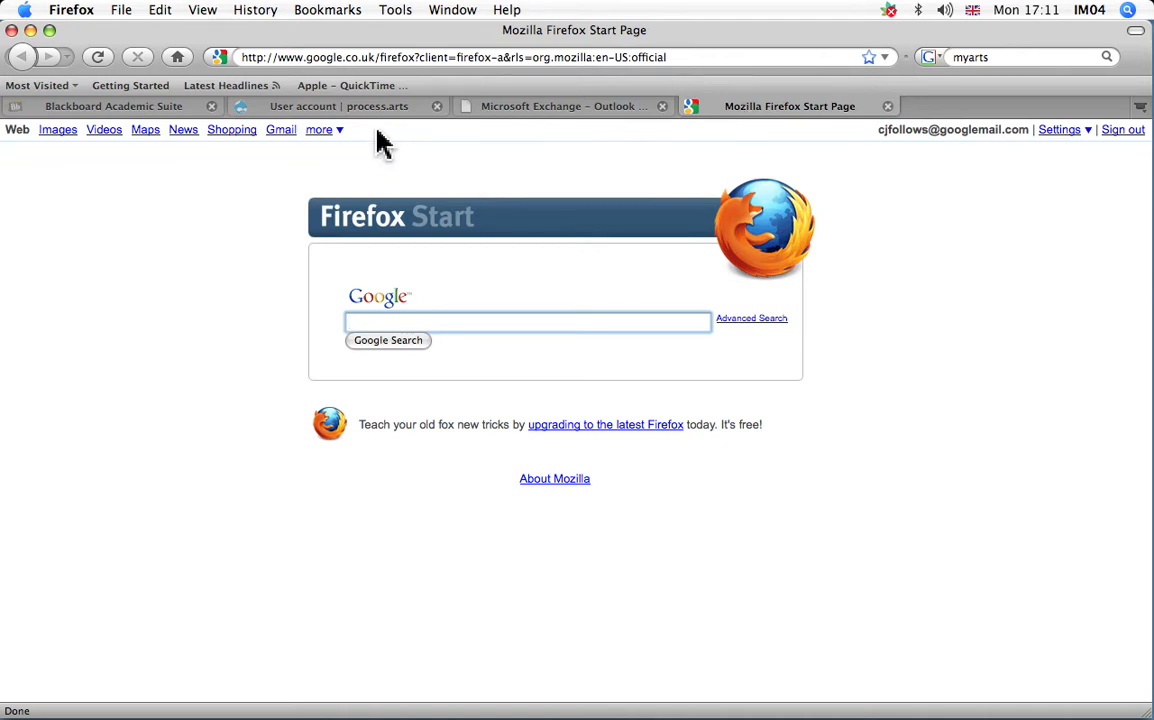
# Revisit process.arts, Blackboard and the Outlook Web Access login, then settle on the Firefox Start Page.
pyautogui.click(338, 104)
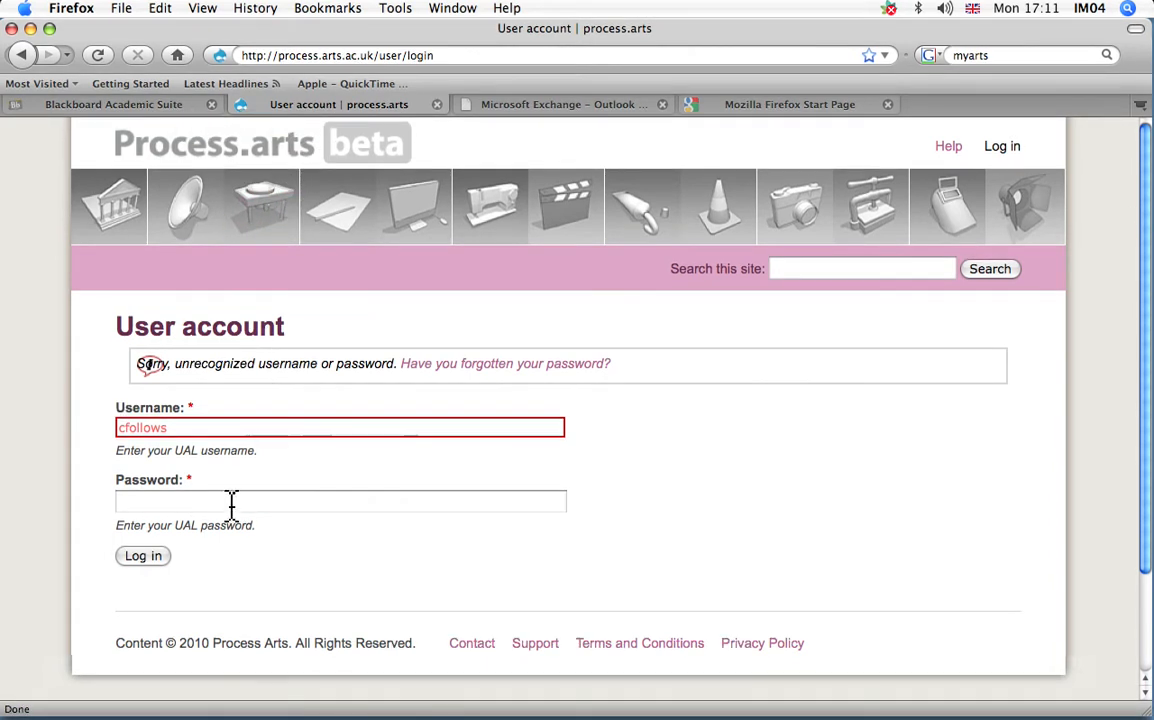
pyautogui.click(114, 104)
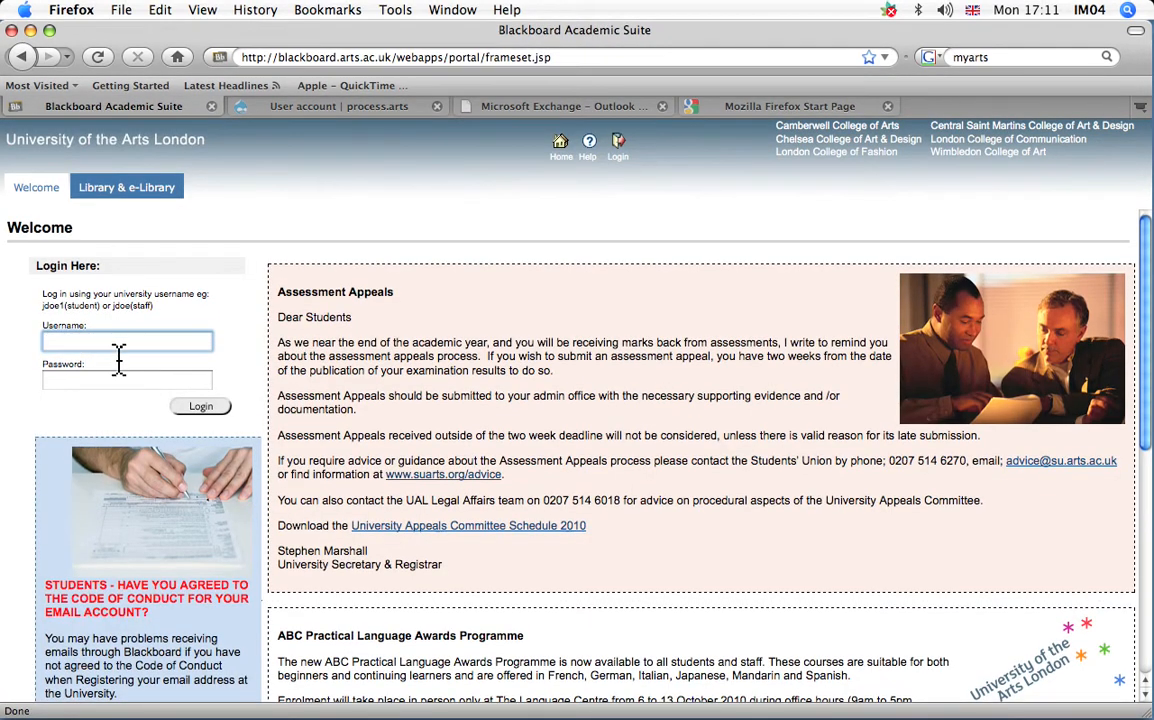
pyautogui.click(560, 106)
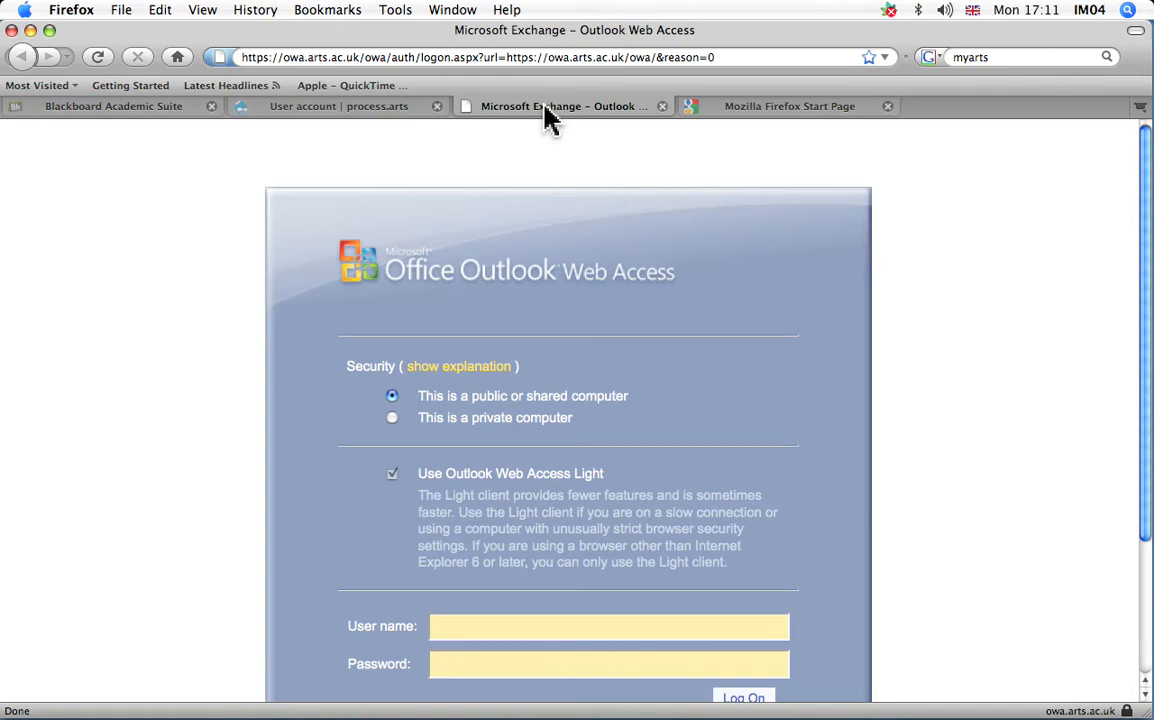
pyautogui.click(608, 626)
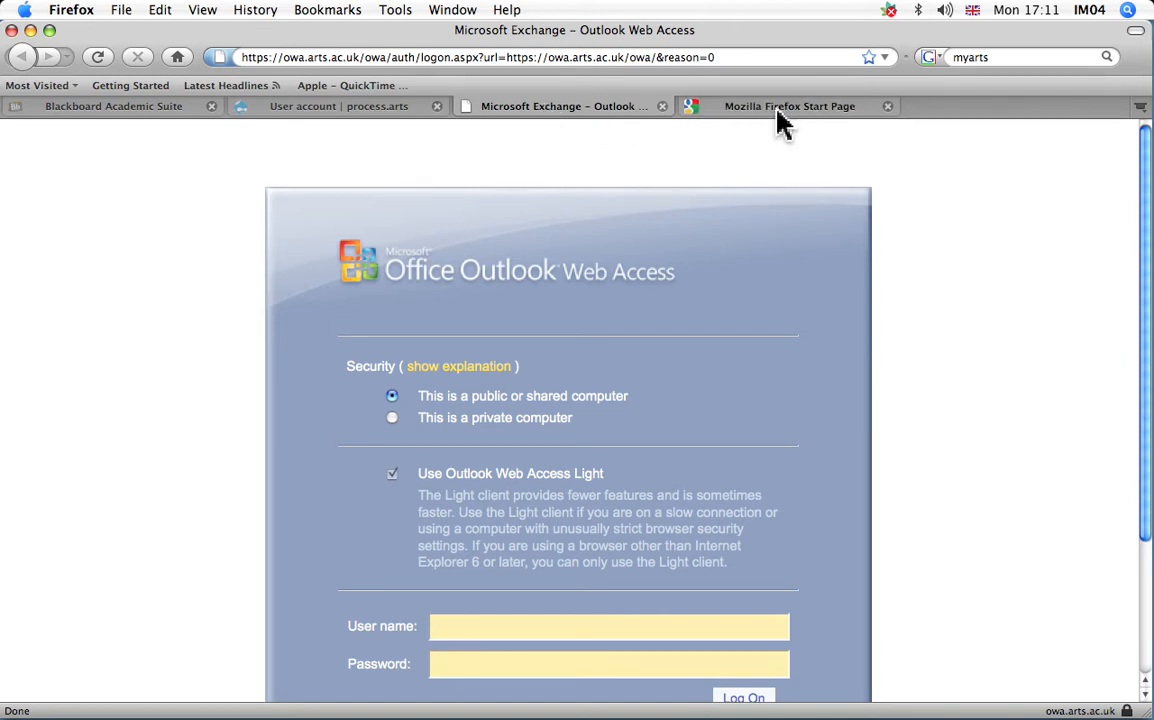
pyautogui.click(788, 106)
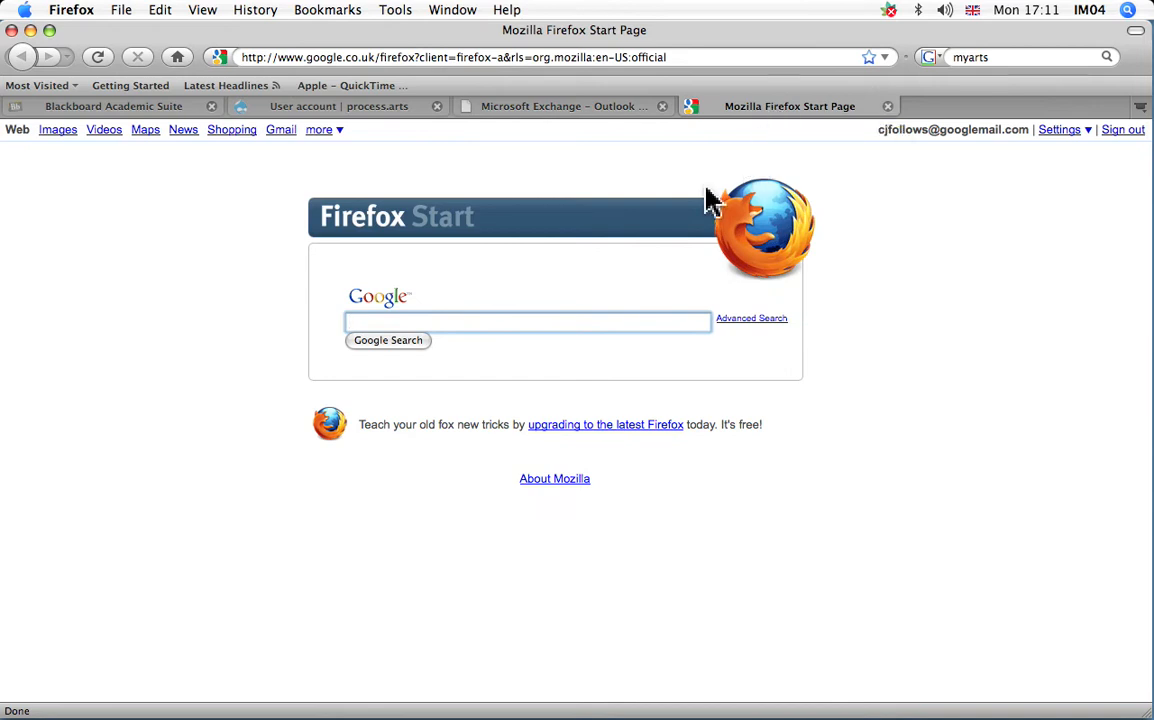
# Search Google for 'my arts' and open the University of the Arts London MyArts portal result.
pyautogui.click(528, 320)
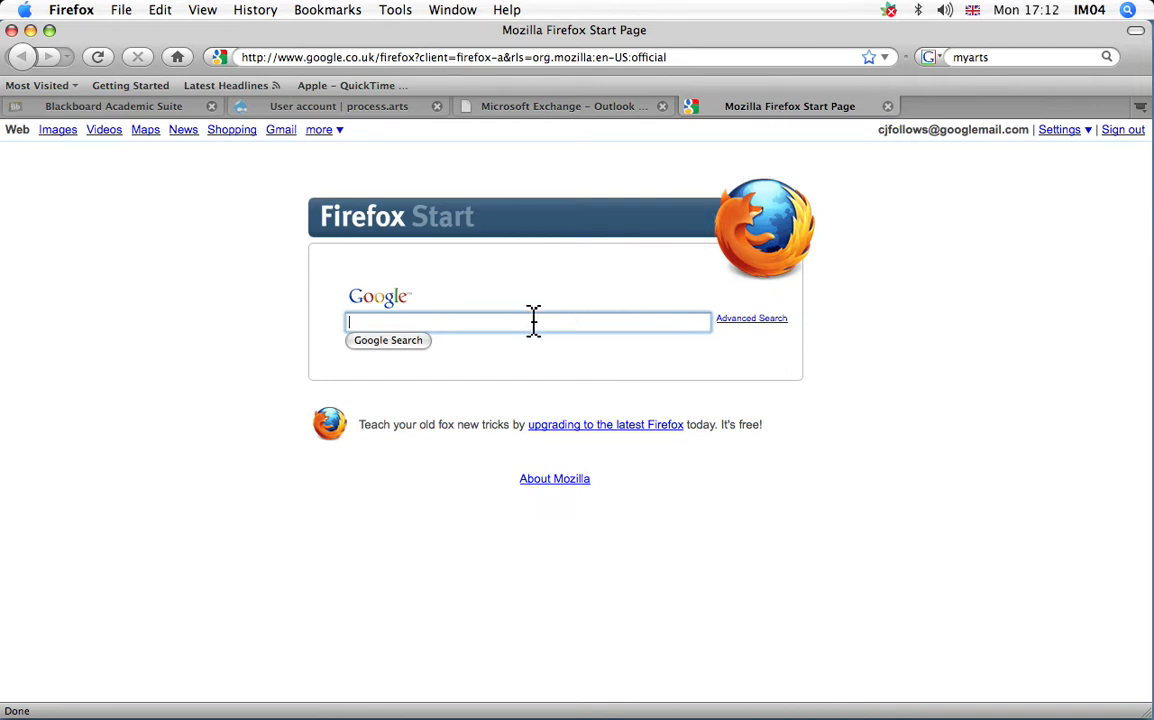
pyautogui.write('my arts')
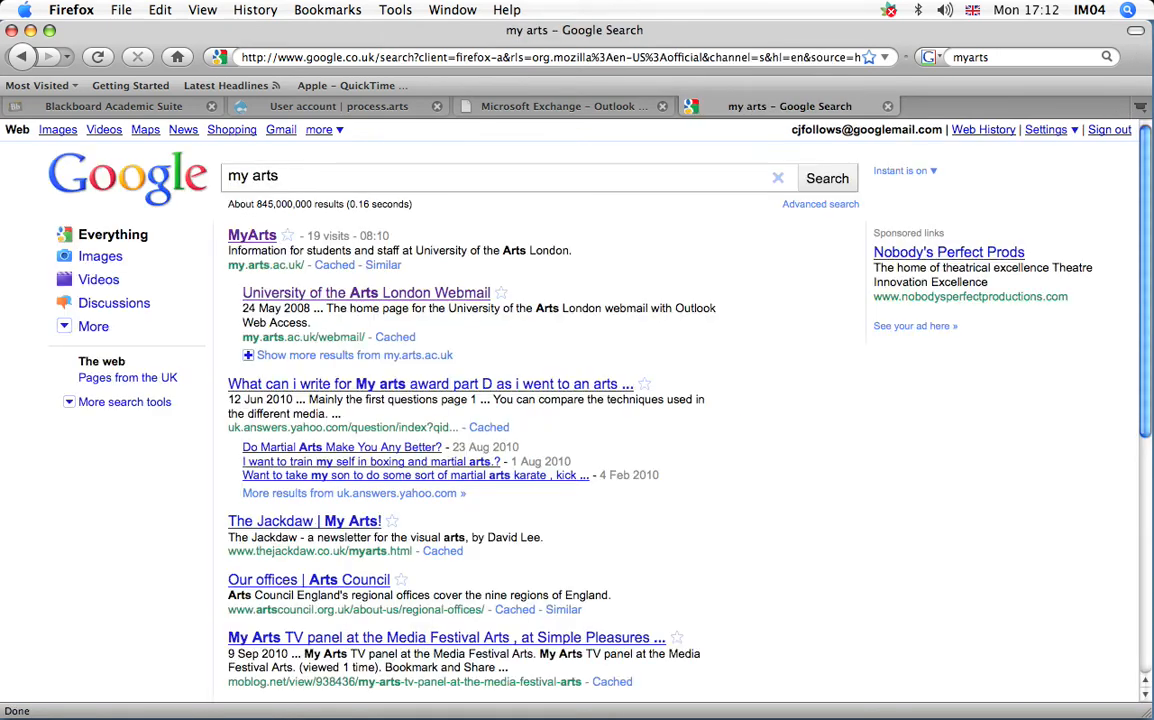
pyautogui.click(252, 236)
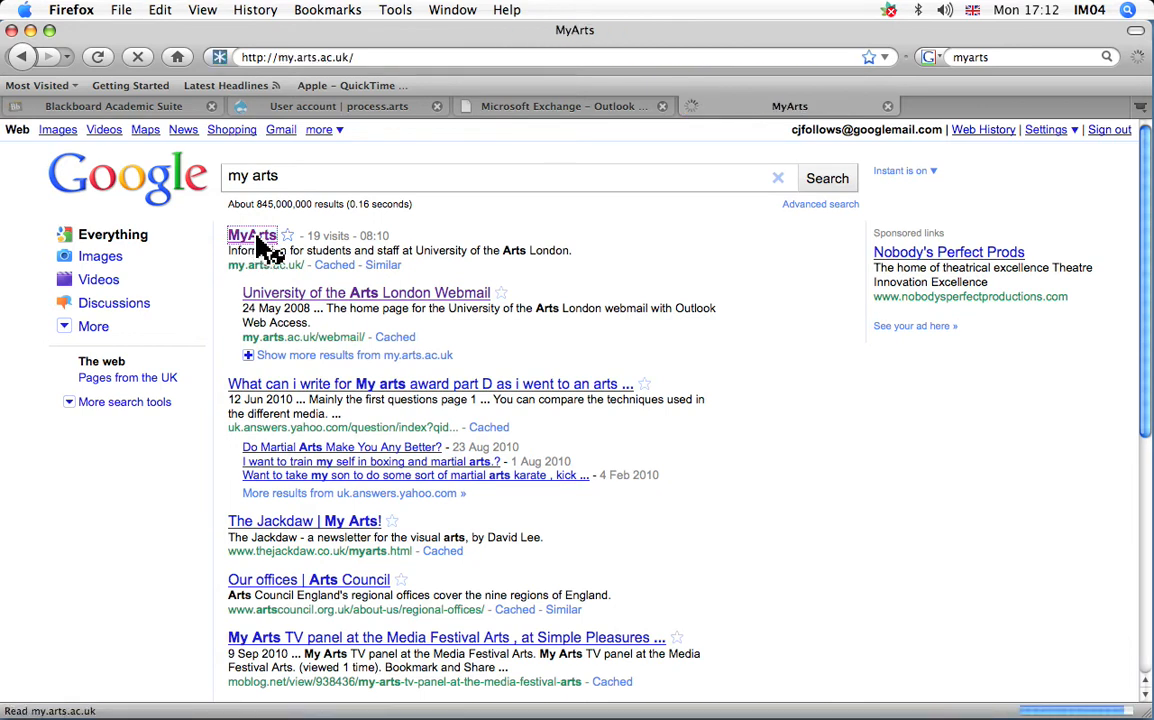
pyautogui.click(252, 236)
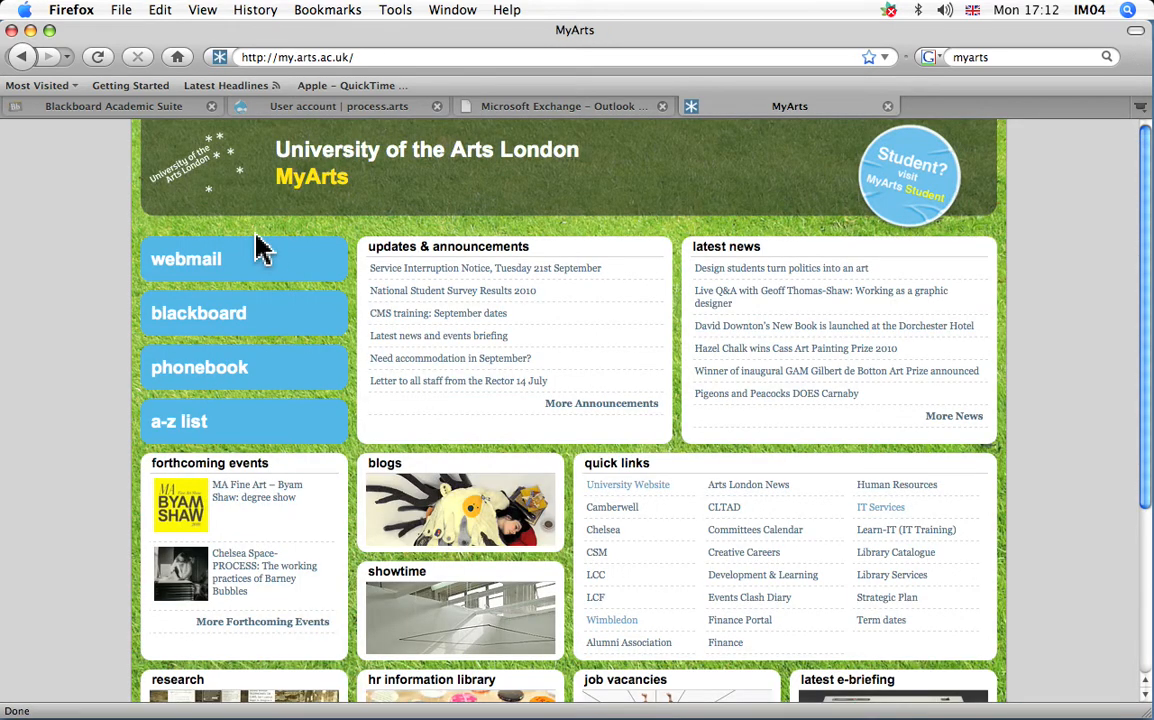
pyautogui.moveTo(596, 236)
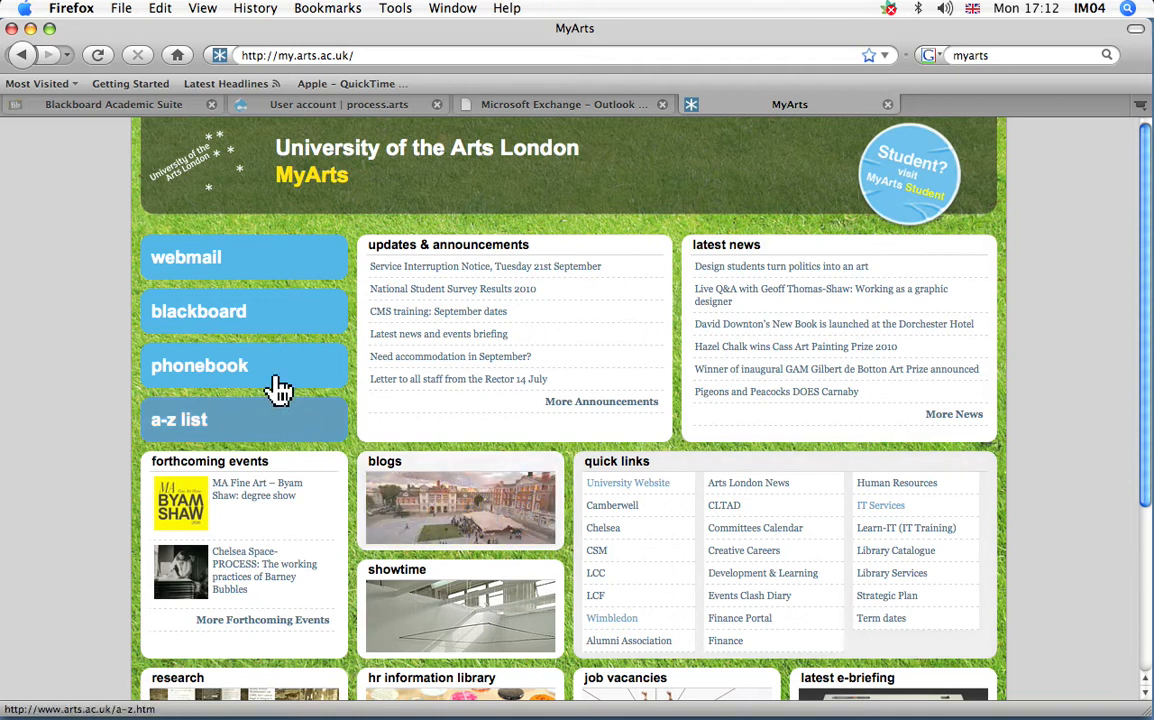
pyautogui.moveTo(220, 340)
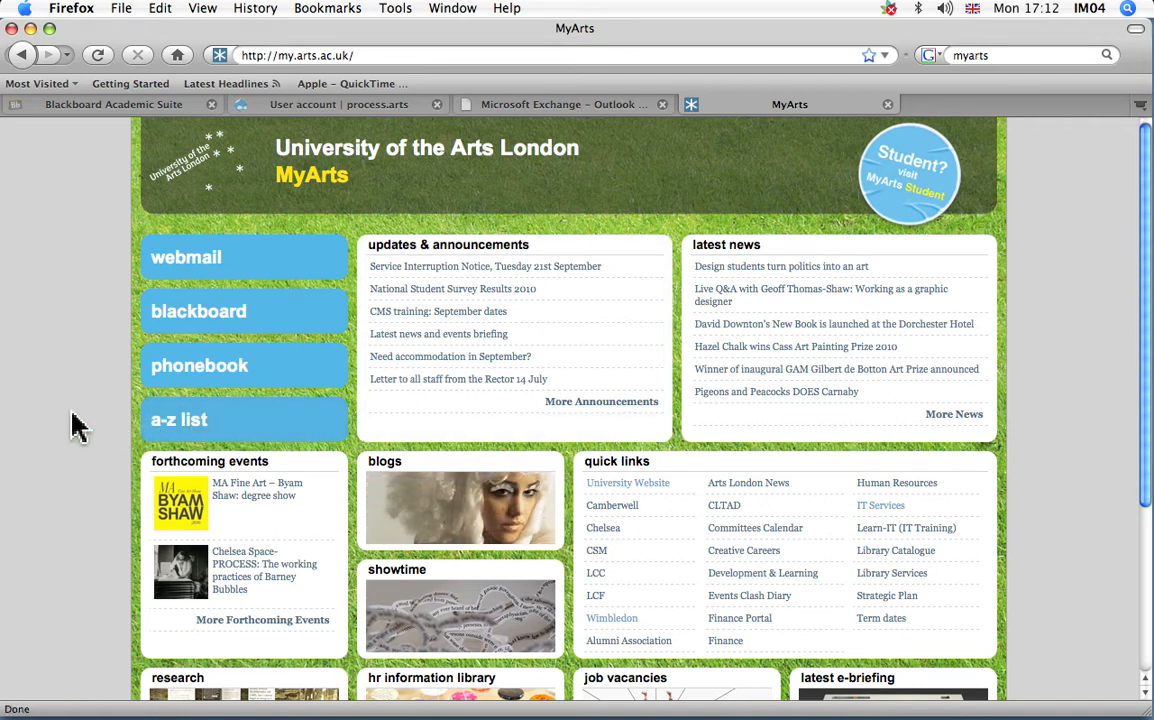
pyautogui.moveTo(160, 436)
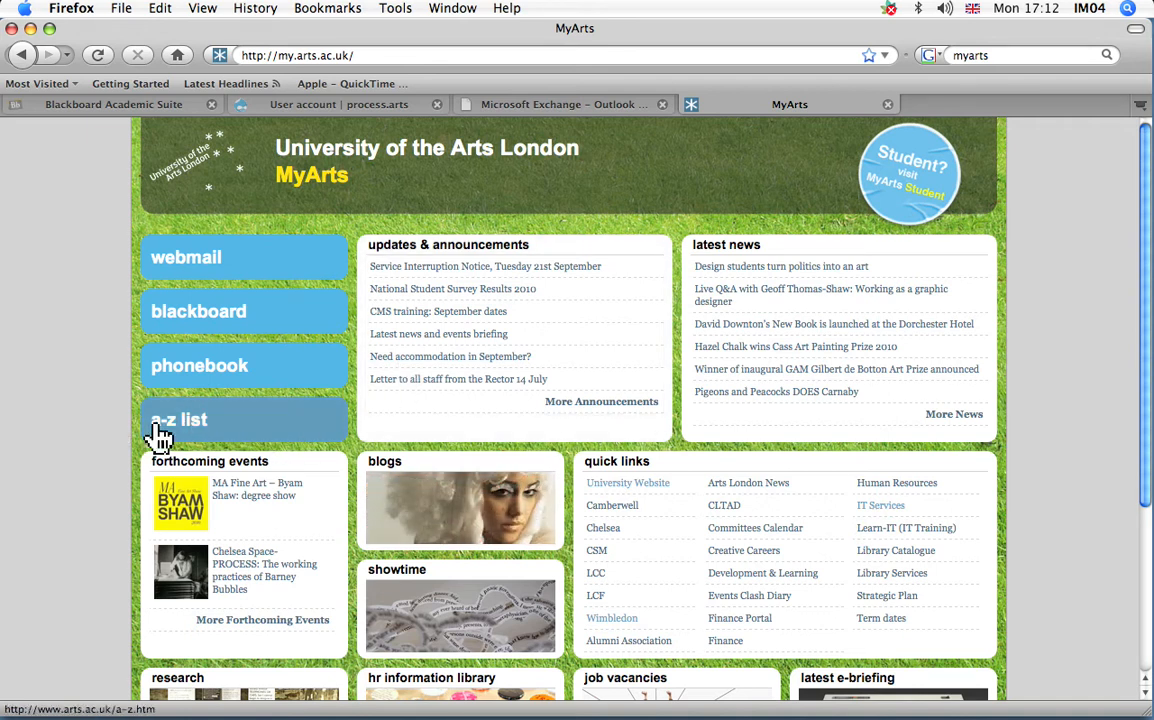
# Open the university A to Z list from the MyArts left-hand menu.
pyautogui.click(180, 420)
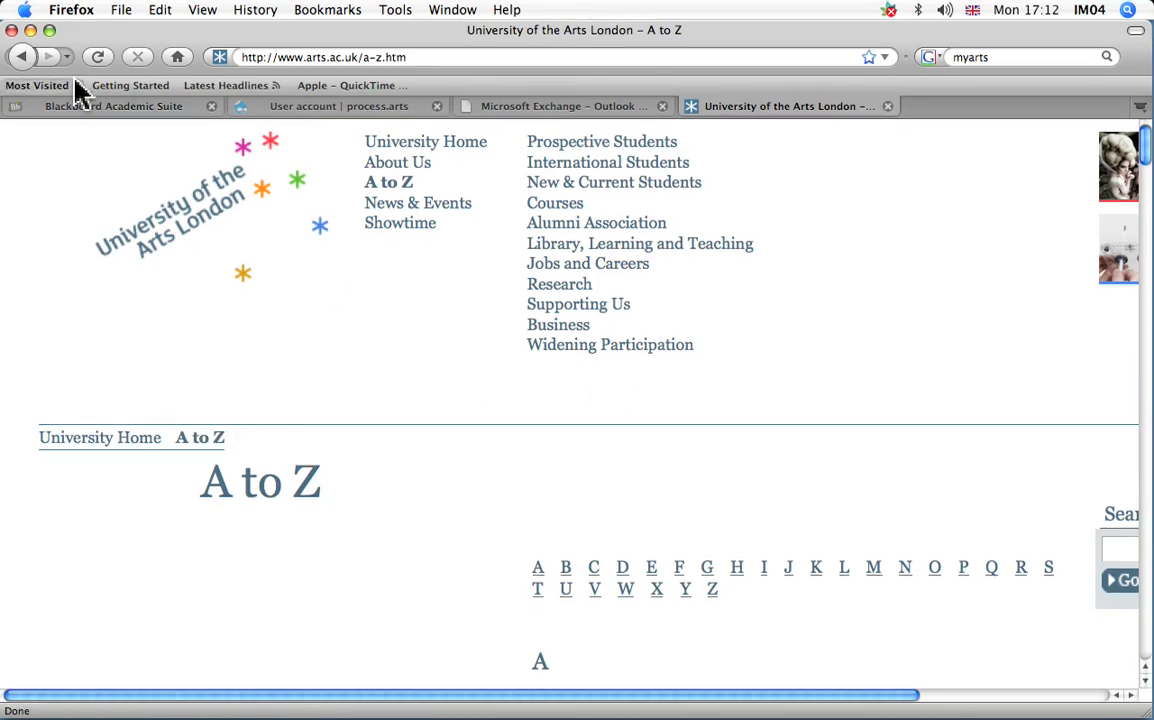
# Jump to the letter I entries and open the IT Services for Students page.
pyautogui.click(764, 568)
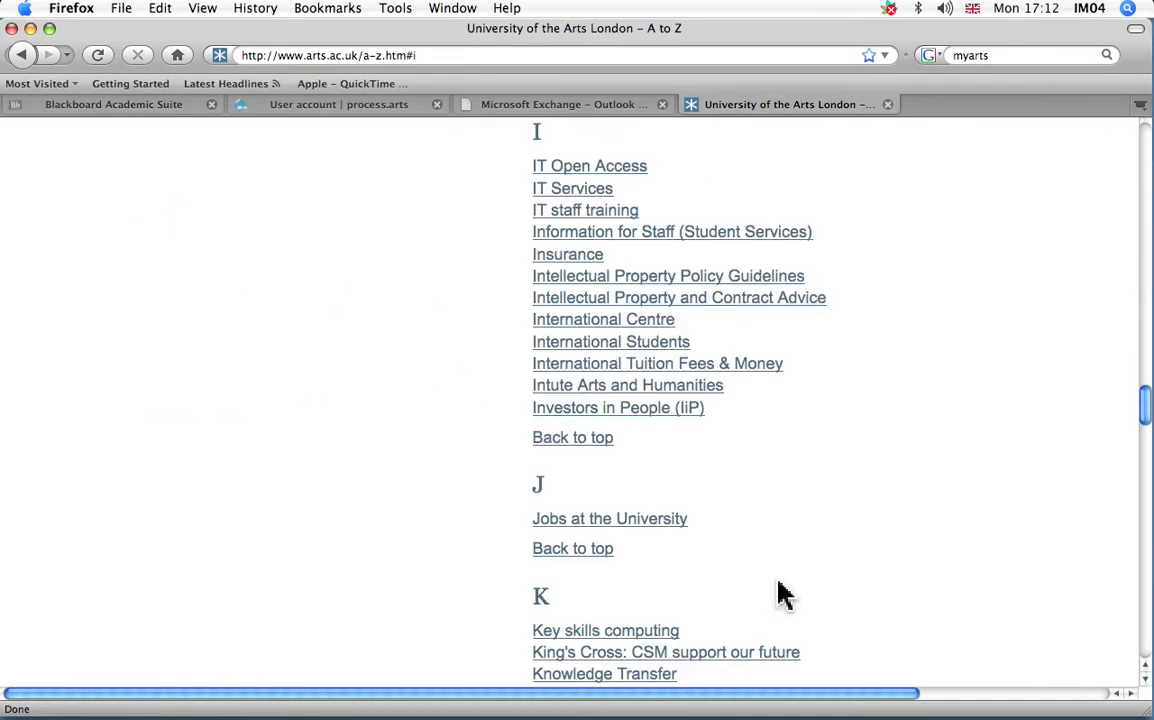
pyautogui.moveTo(586, 212)
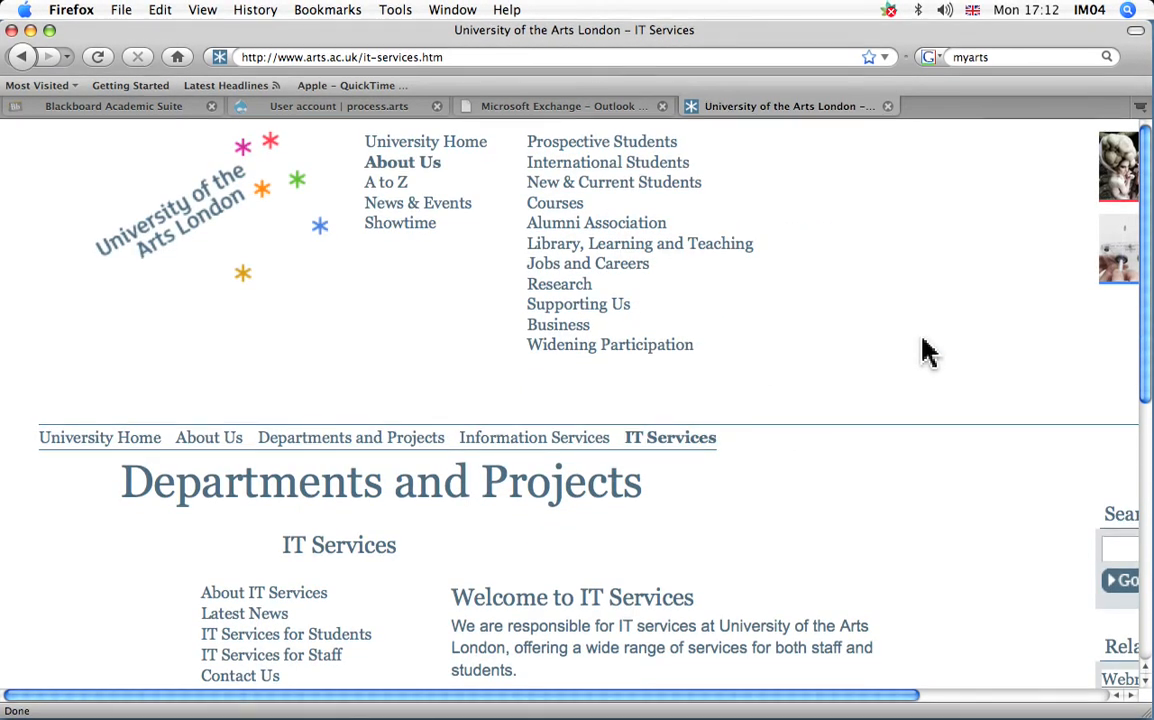
pyautogui.scroll(-3)
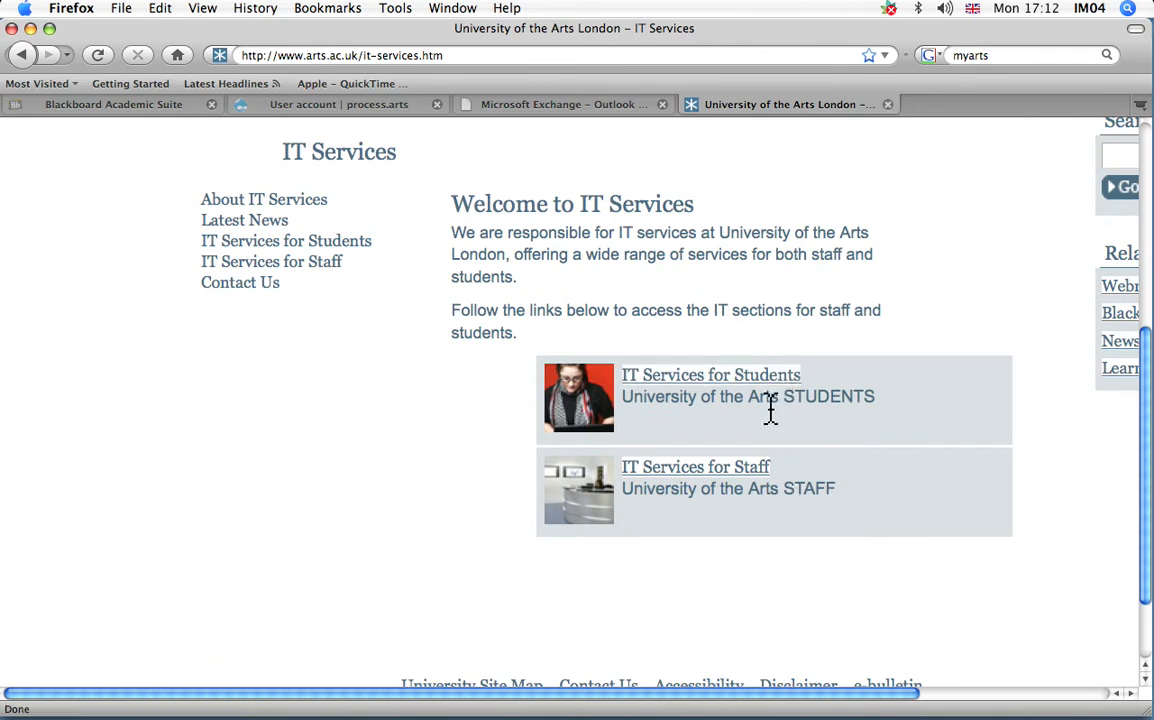
pyautogui.moveTo(696, 468)
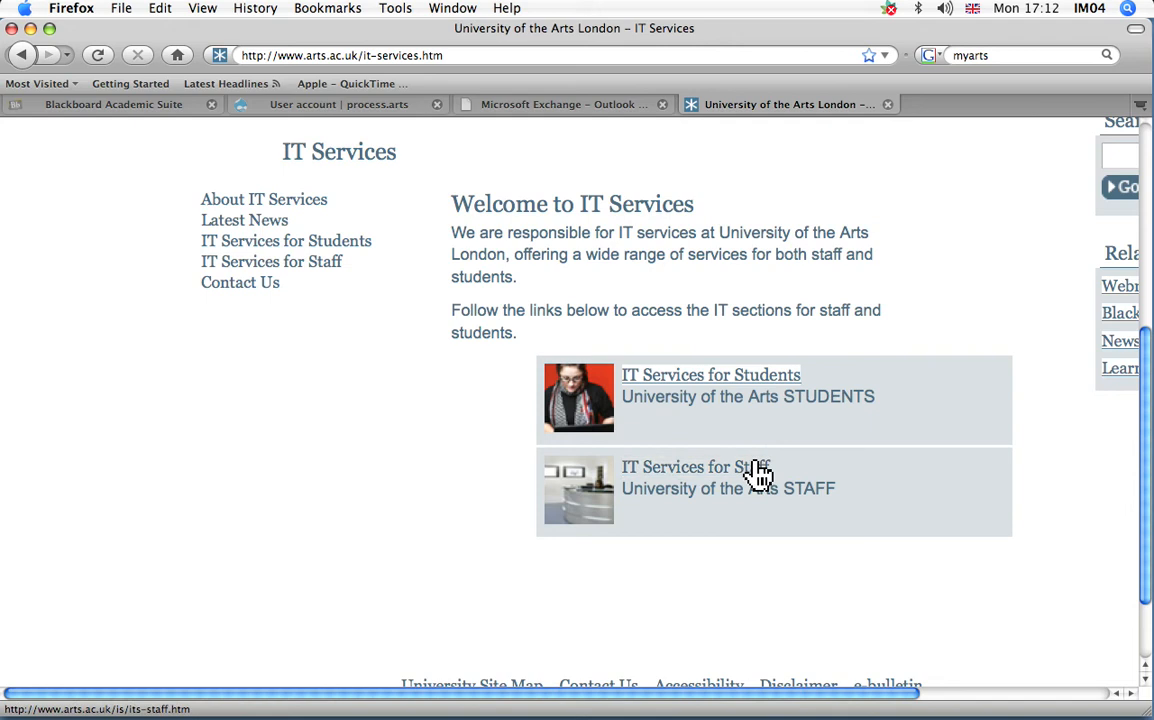
pyautogui.click(710, 374)
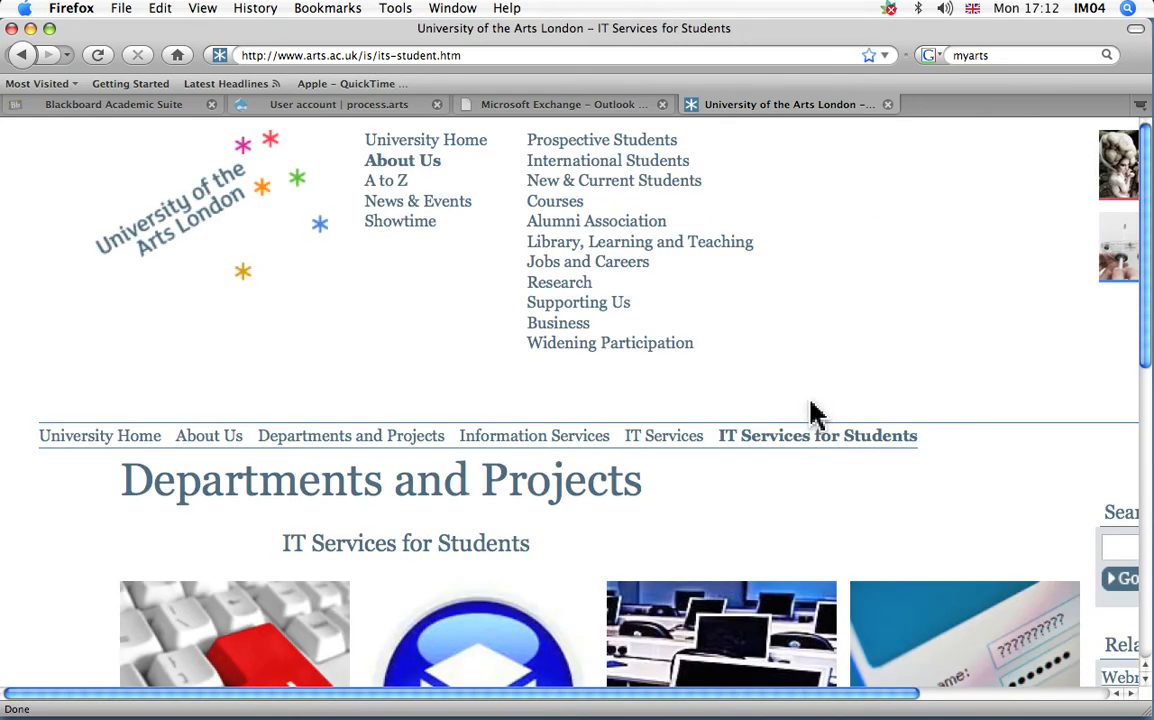
# Locate and open the Help and Advice page under IT Services for Students.
pyautogui.scroll(-3)
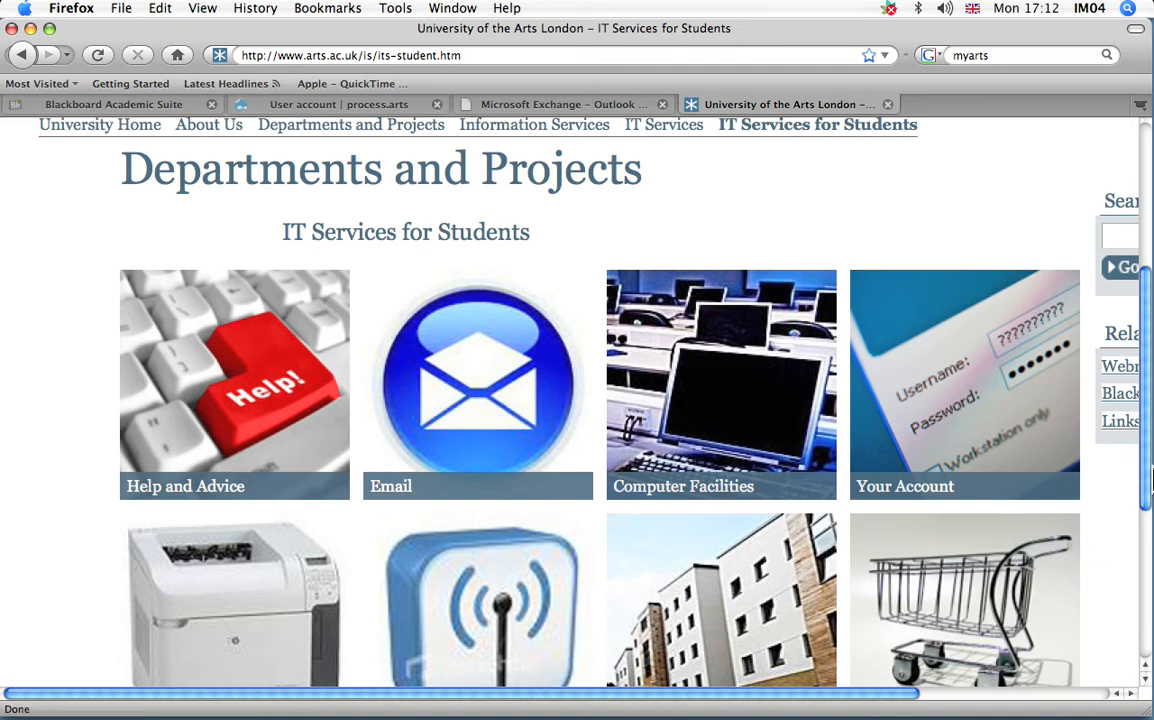
pyautogui.scroll(-3)
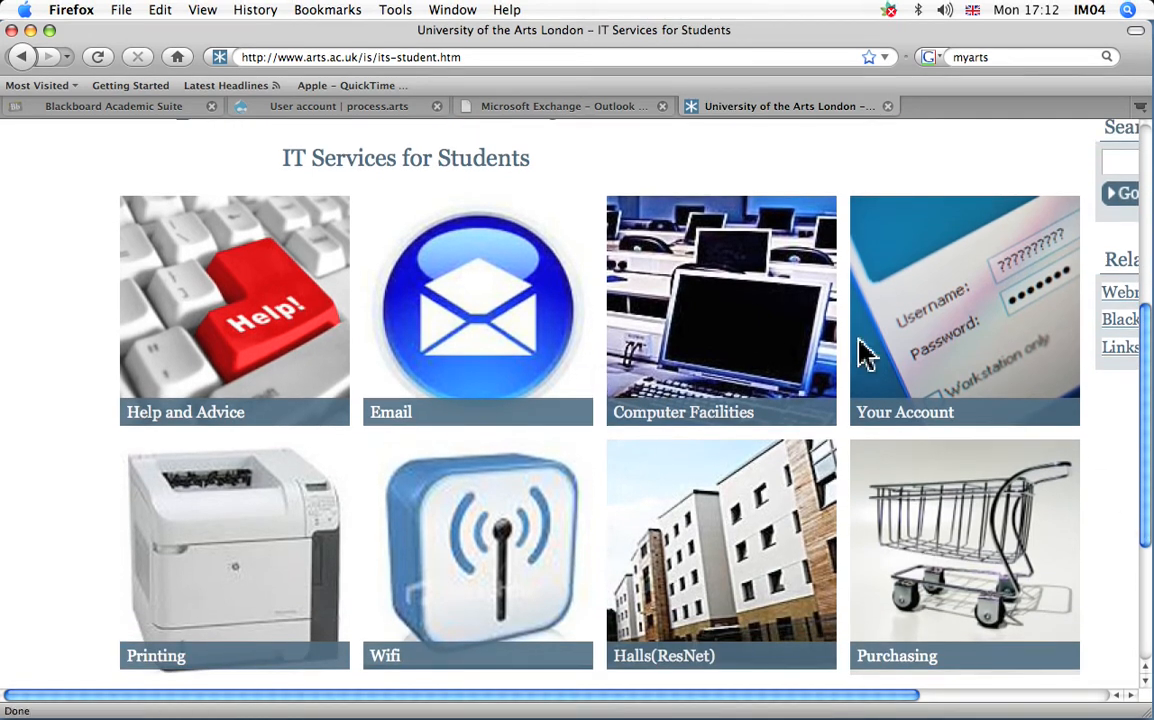
pyautogui.moveTo(424, 540)
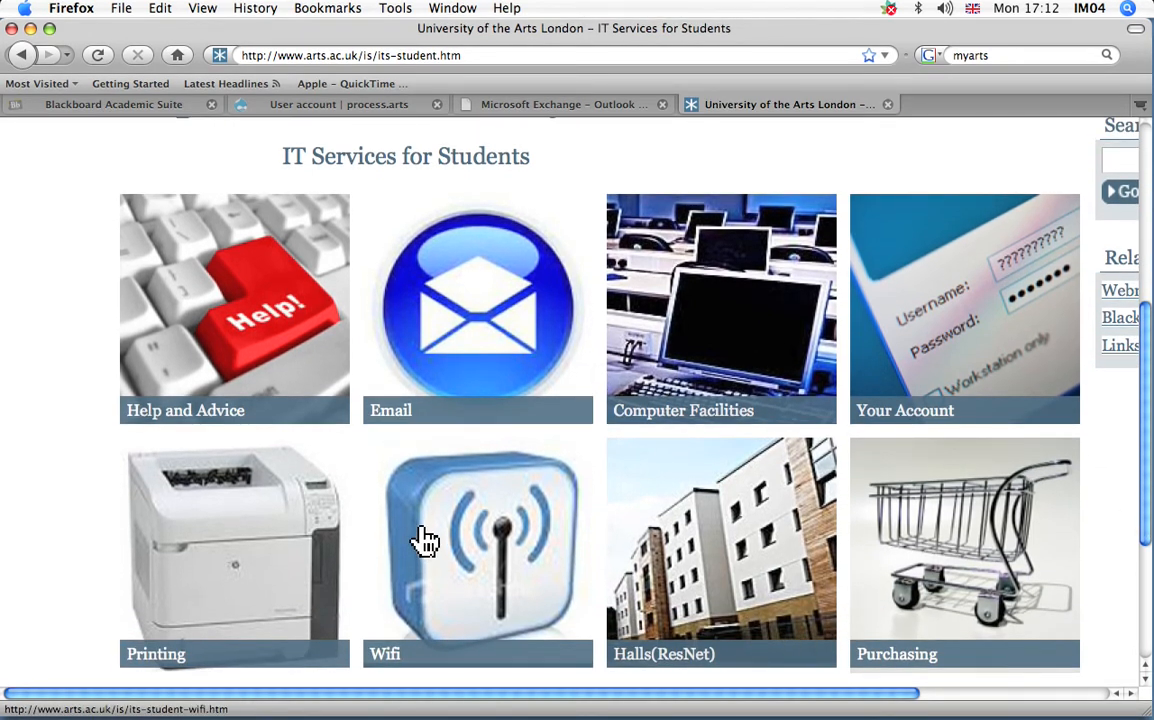
pyautogui.click(234, 310)
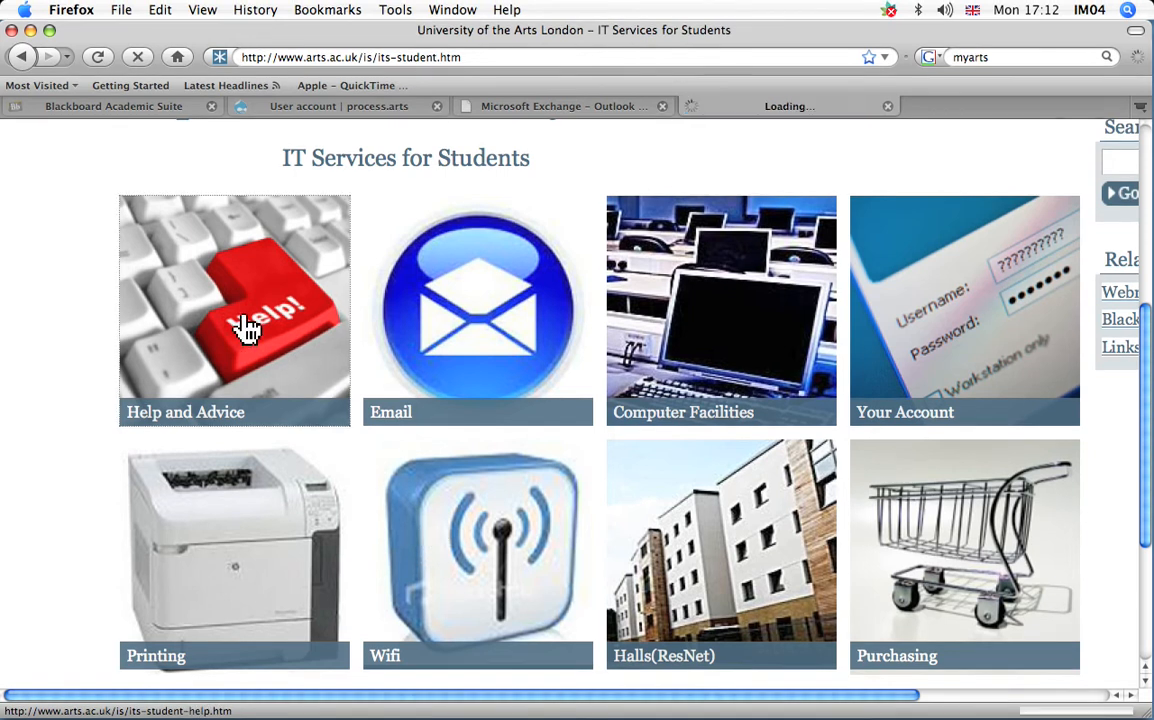
pyautogui.click(234, 310)
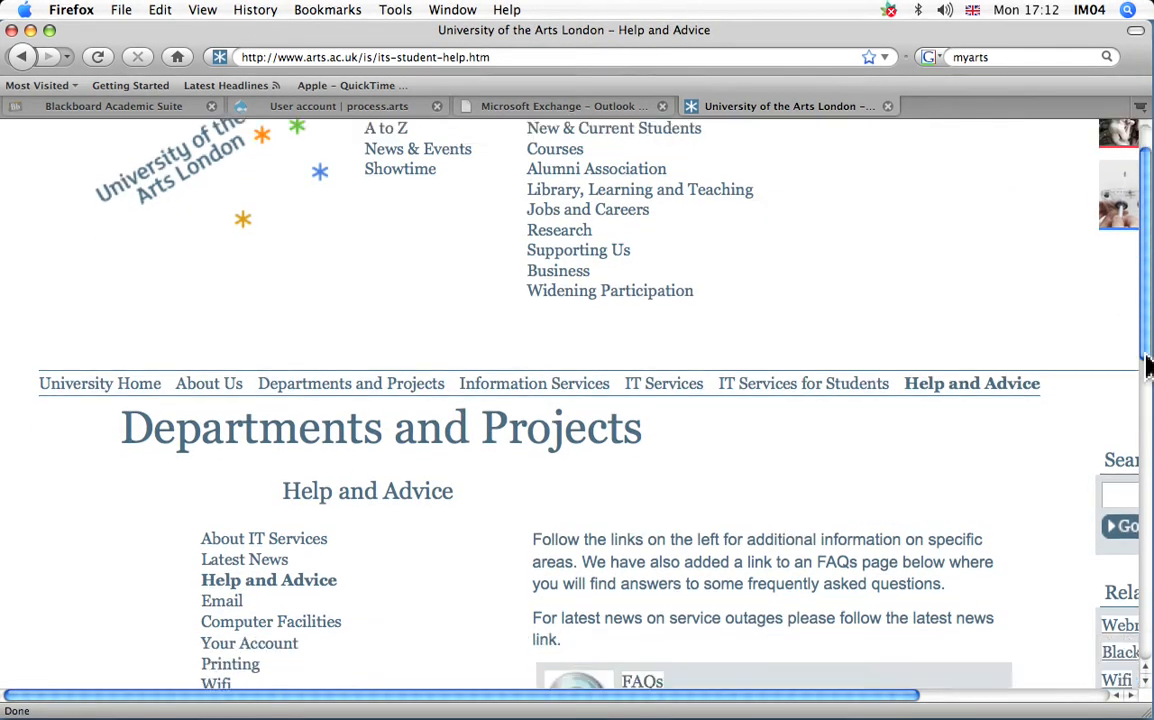
pyautogui.scroll(-3)
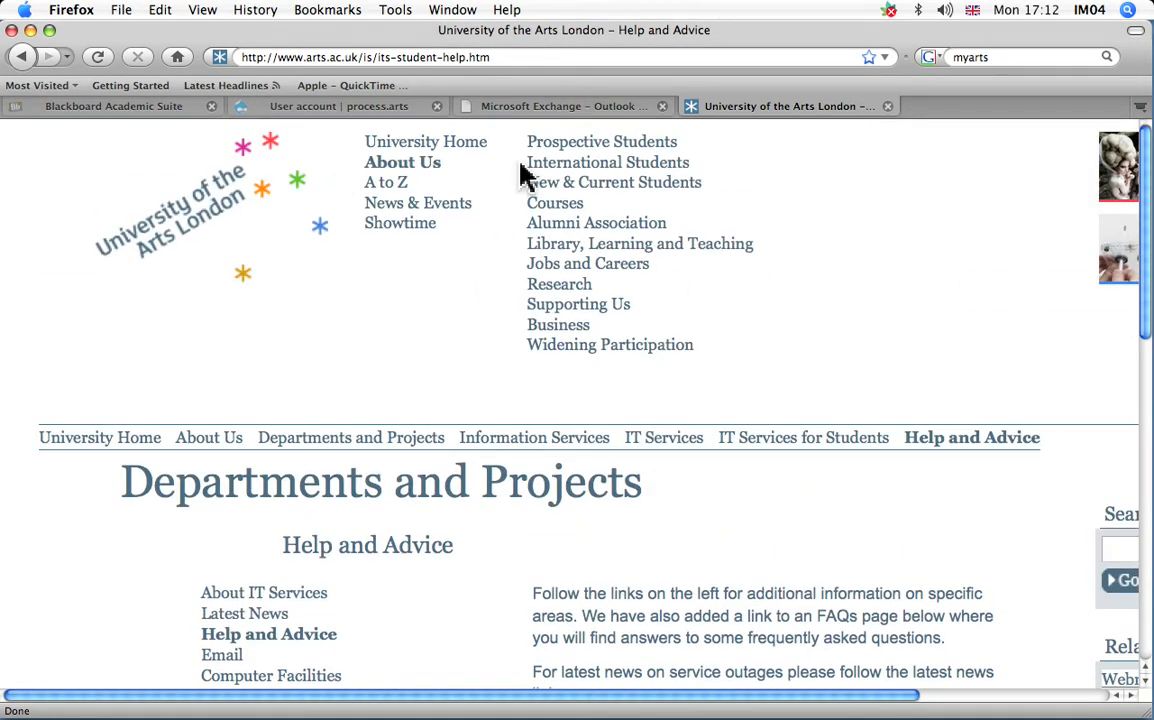
# Return to the Outlook Web Access logon tab.
pyautogui.click(560, 106)
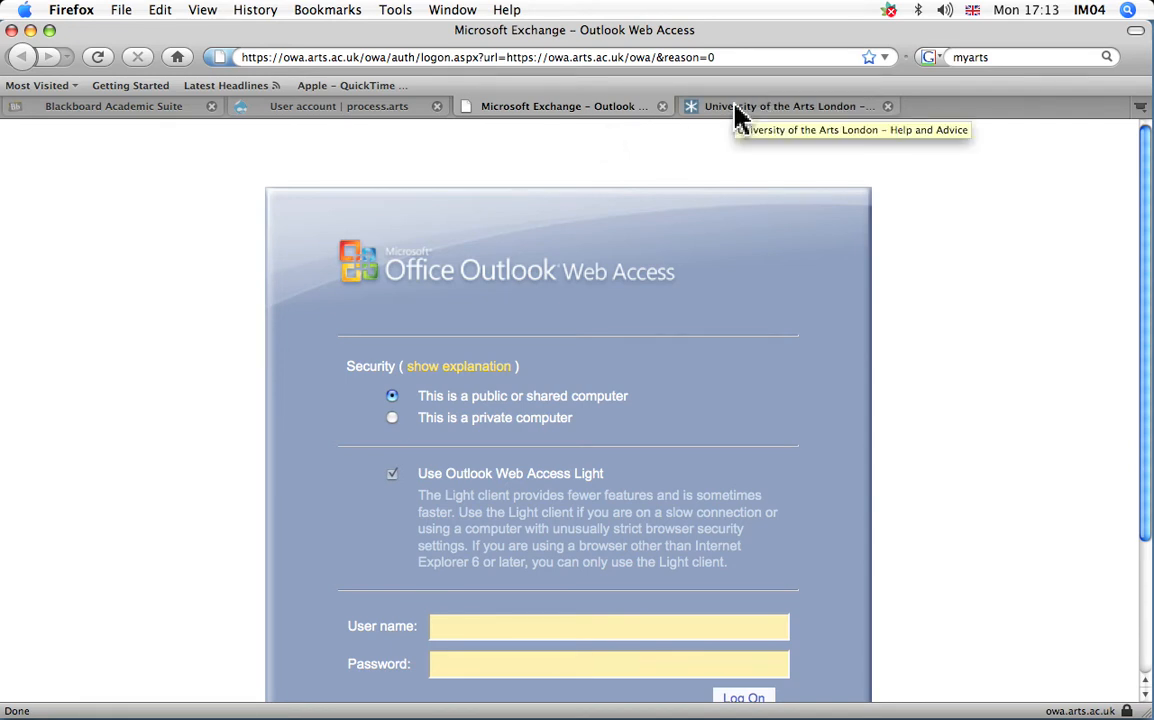
# Check the process.arts and Blackboard tabs, then come back to the Outlook Web Access logon form.
pyautogui.click(608, 624)
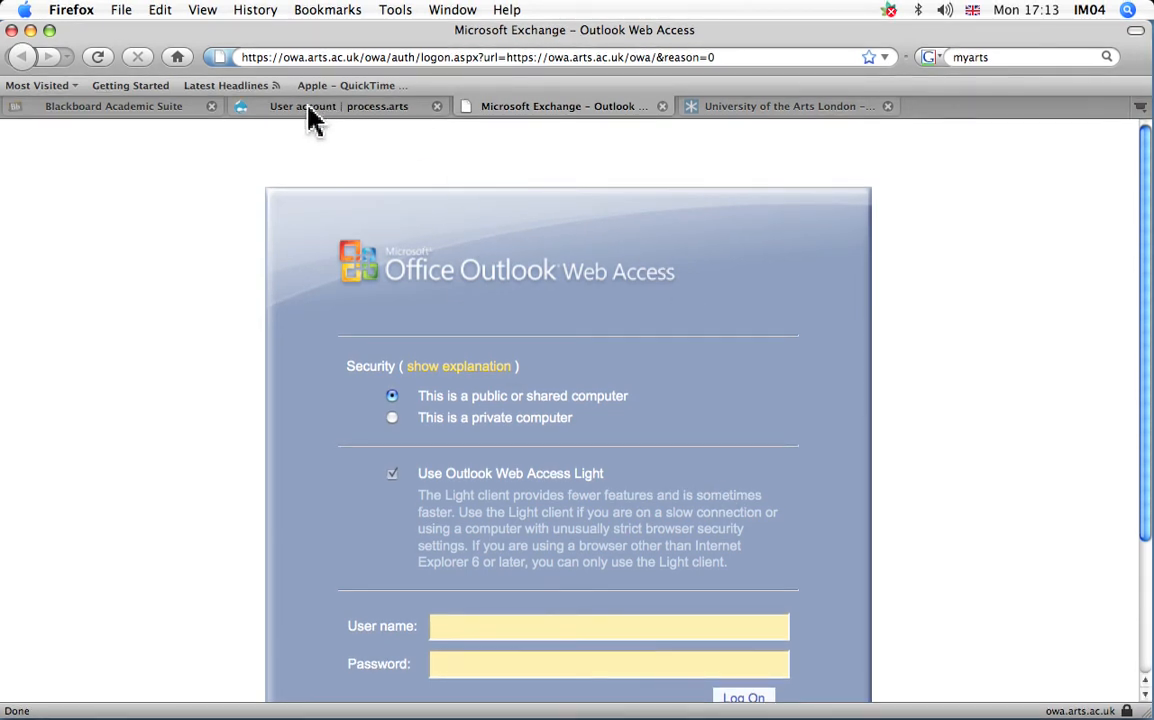
pyautogui.click(338, 106)
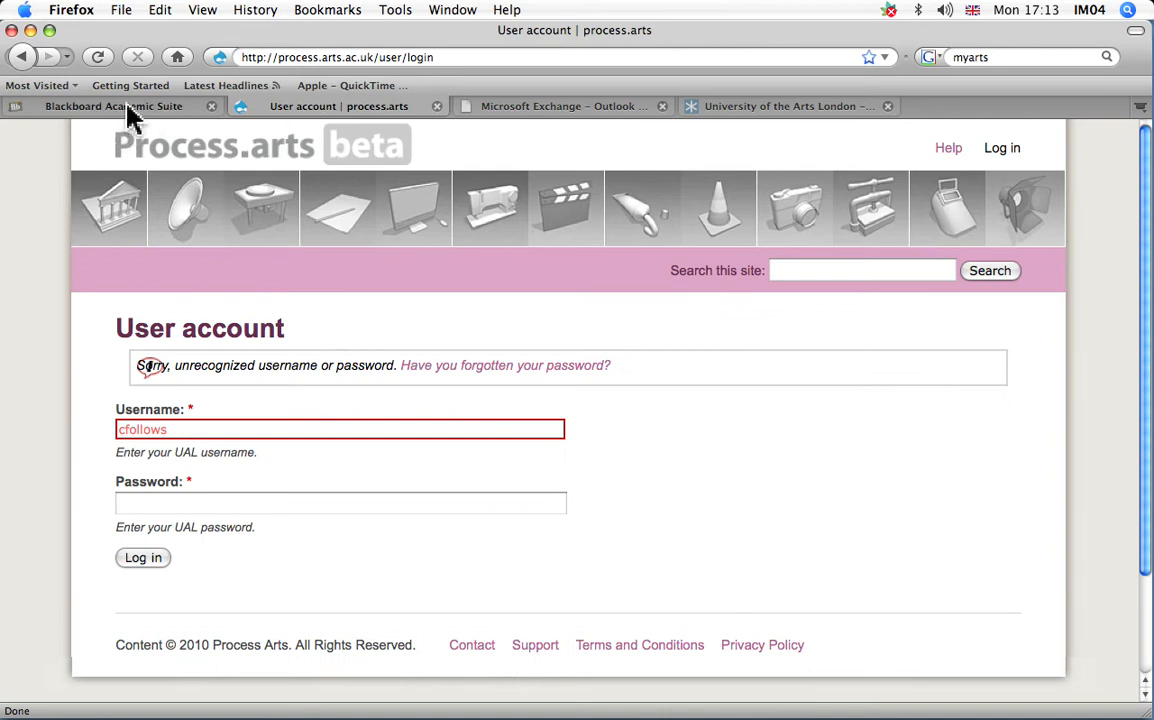
pyautogui.click(114, 106)
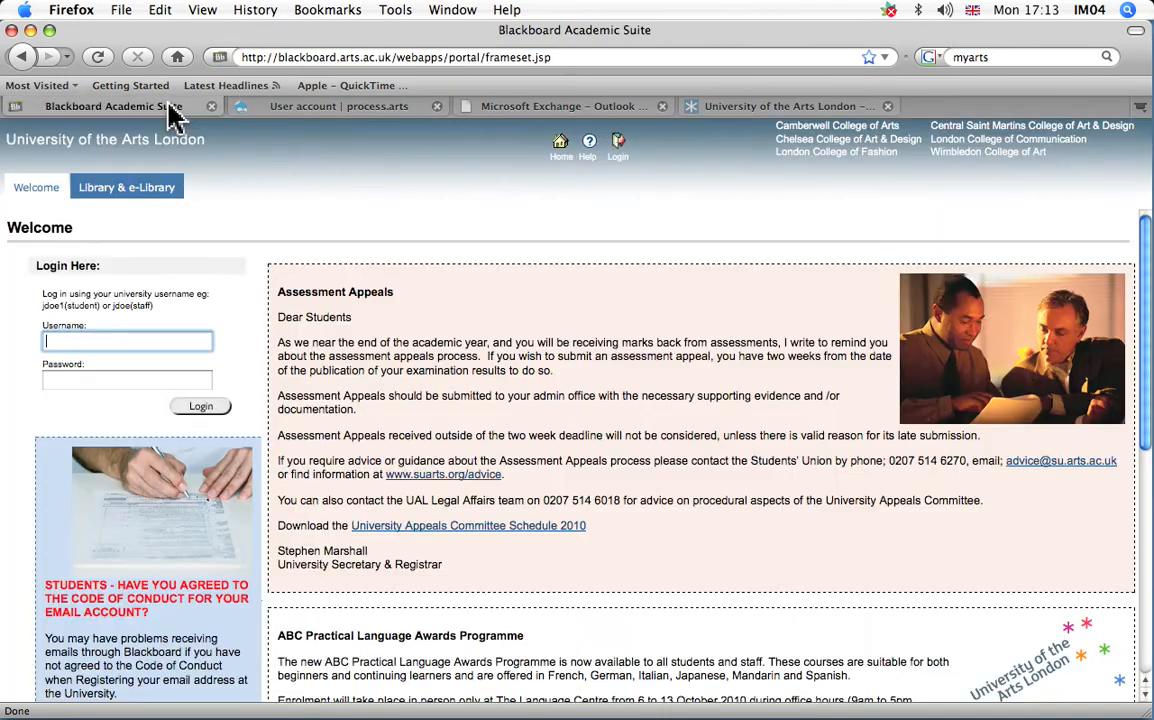
pyautogui.click(338, 106)
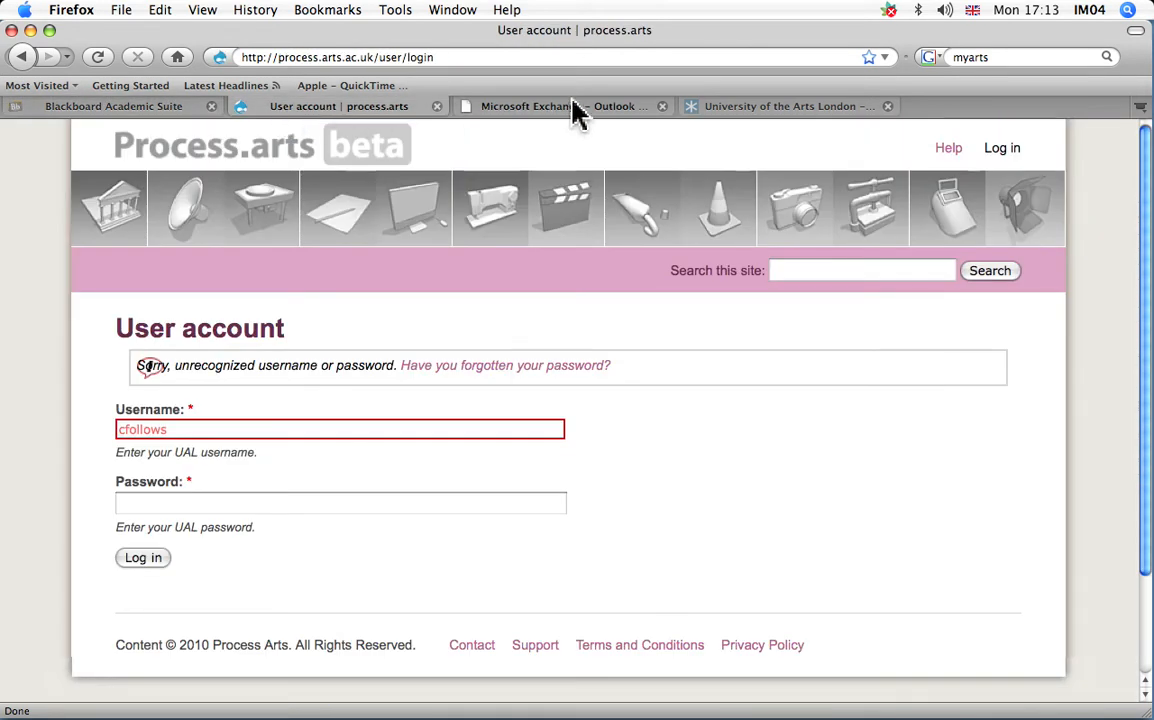
pyautogui.click(556, 104)
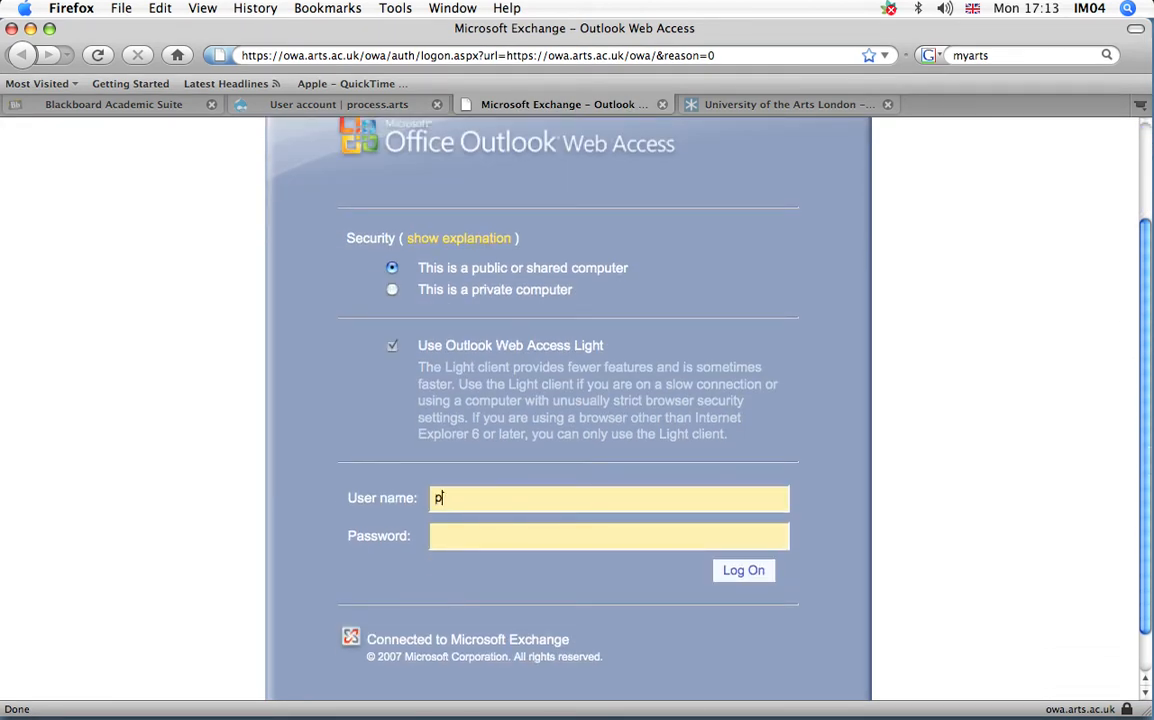
# Log on to Outlook Web Access with user name 'process' and its password.
pyautogui.write('rocess')
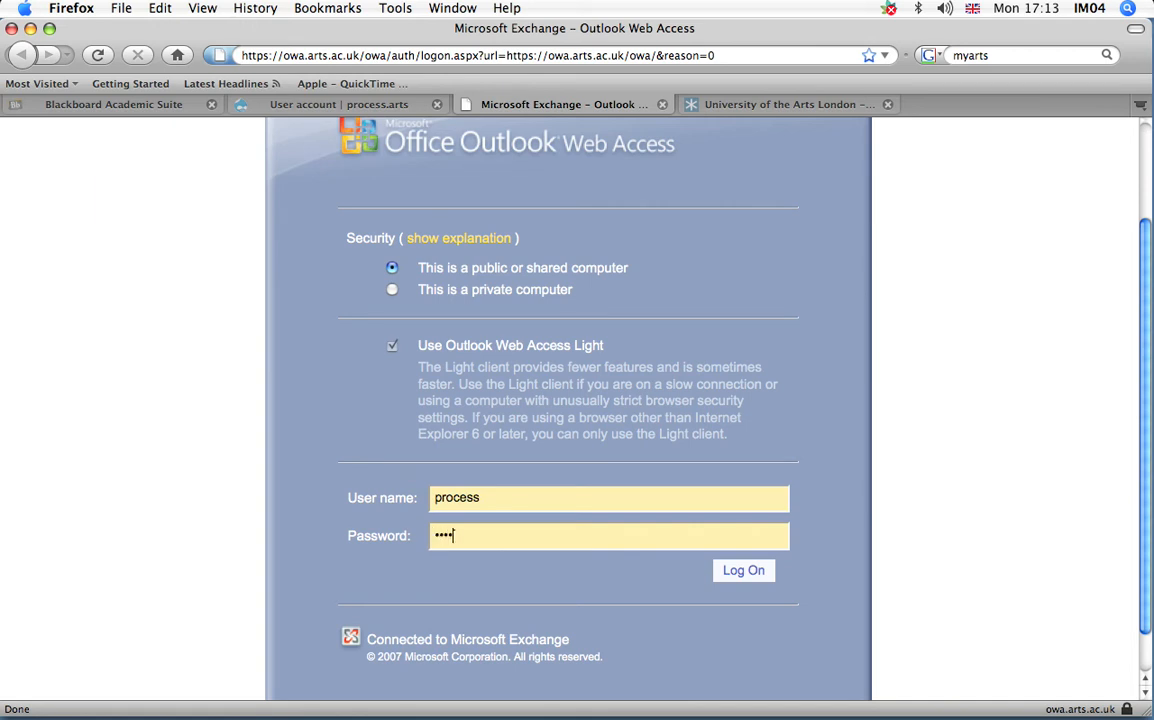
pyautogui.write('••••')
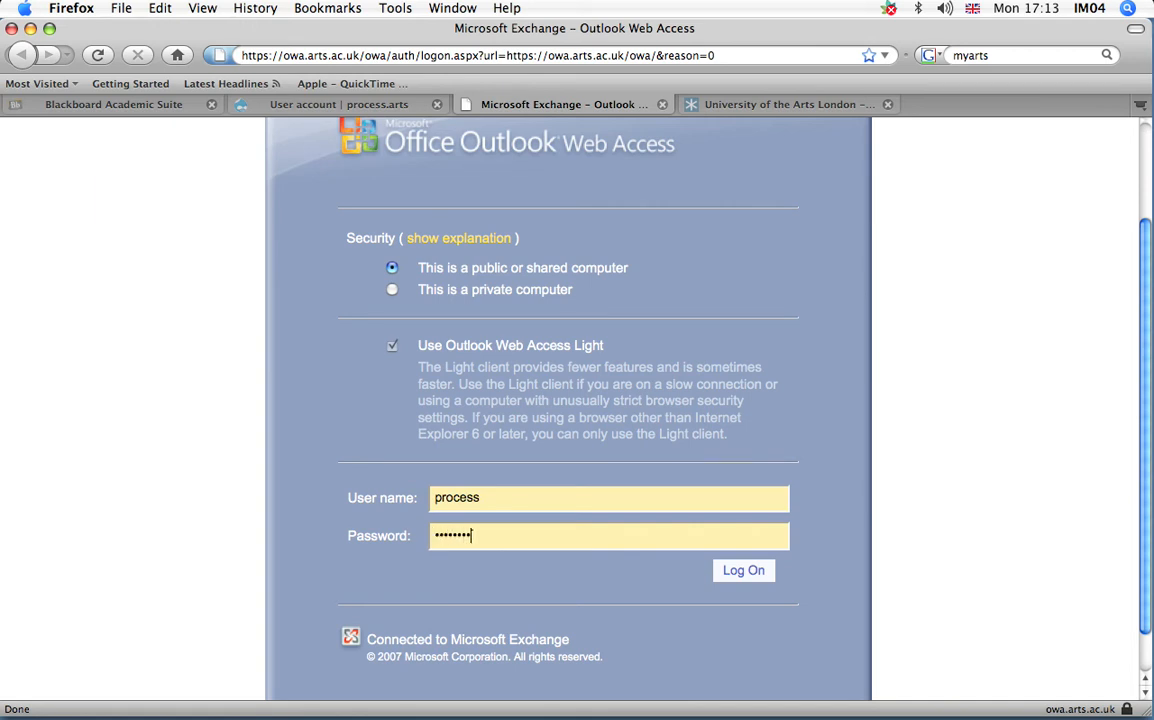
pyautogui.click(744, 570)
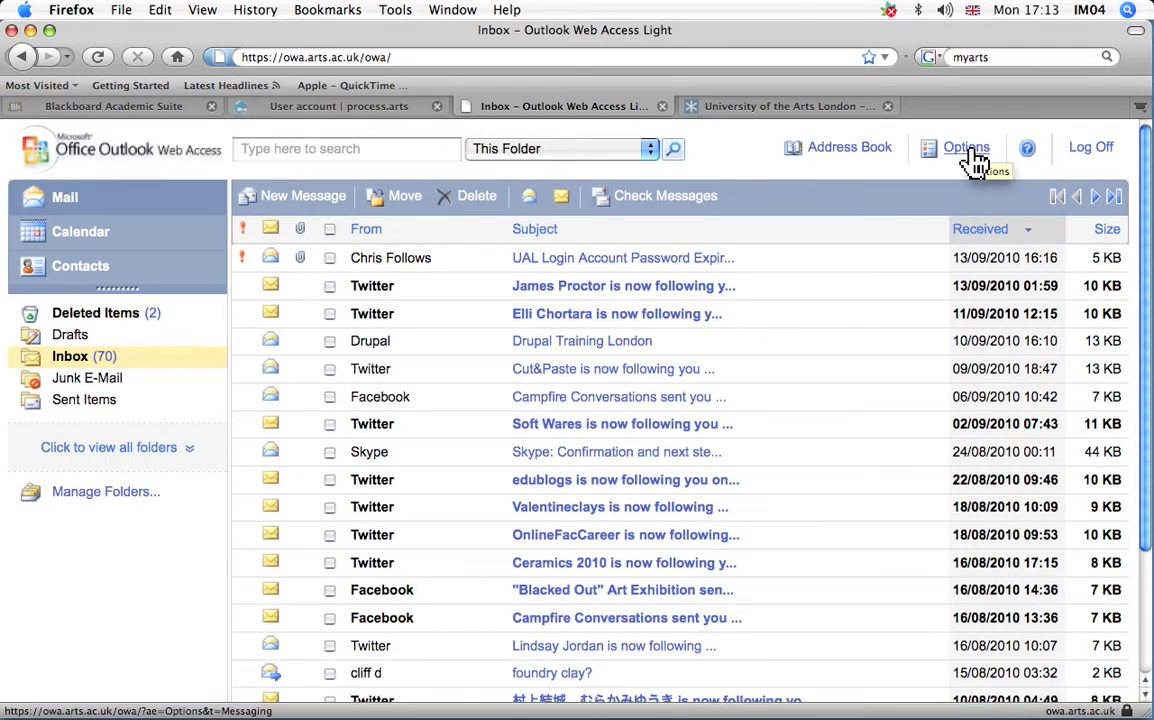
pyautogui.moveTo(966, 160)
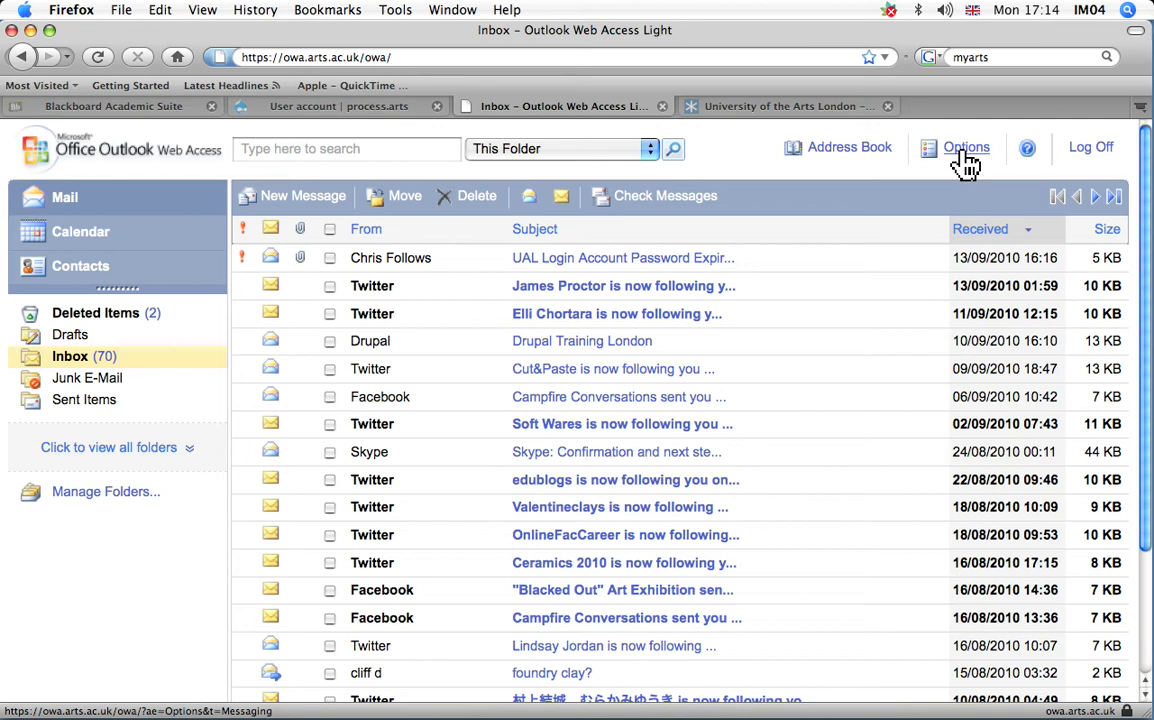
# Open the Outlook Web Access Options page showing the Messaging settings.
pyautogui.click(966, 148)
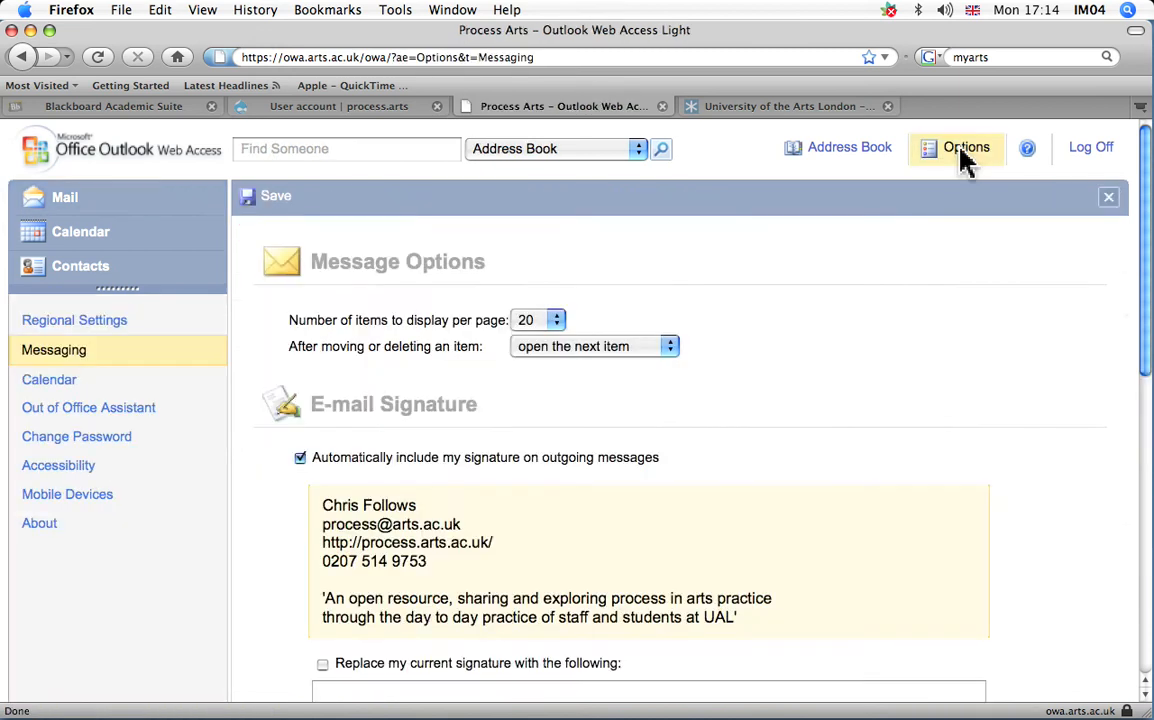
pyautogui.moveTo(364, 262)
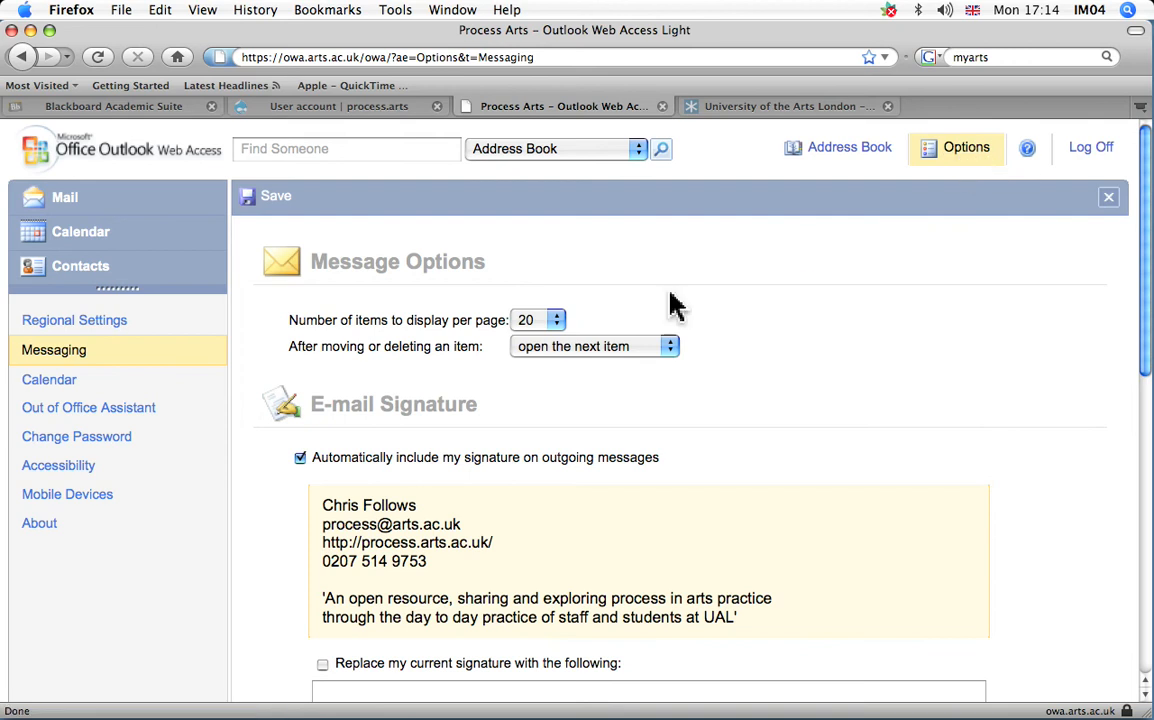
# Open the Change Password page from the Options left pane.
pyautogui.click(76, 436)
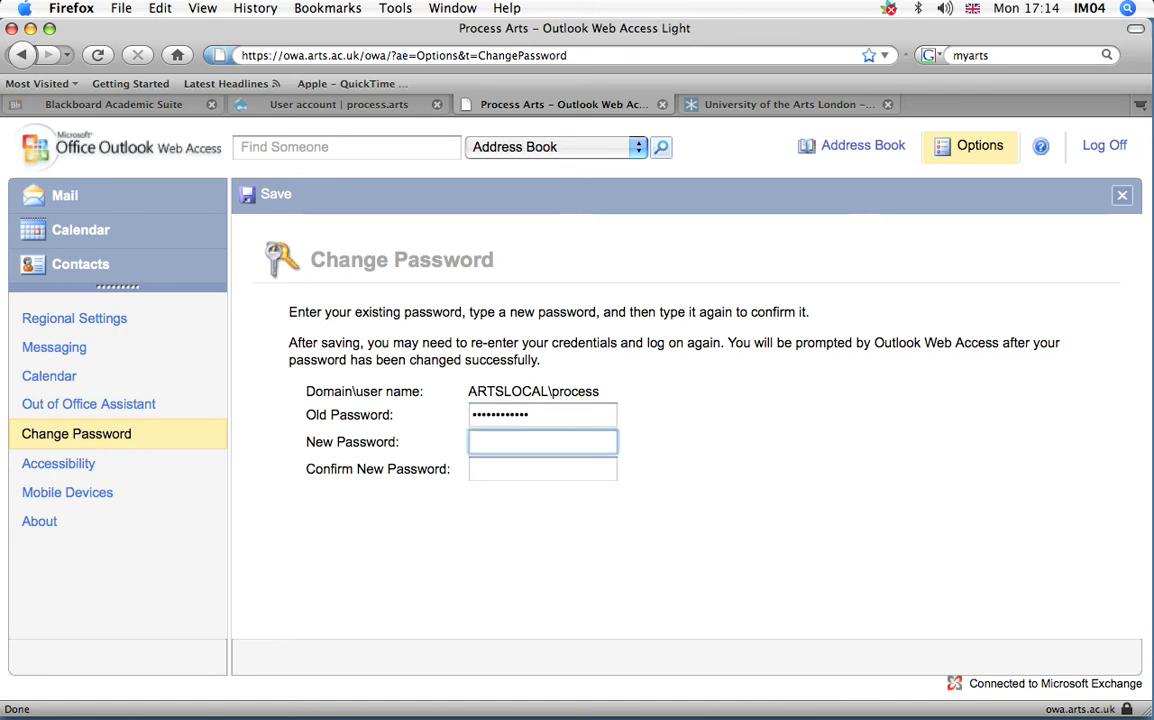
# Fill the Change Password form with the old password, a new password and its confirmation.
pyautogui.write('•••')
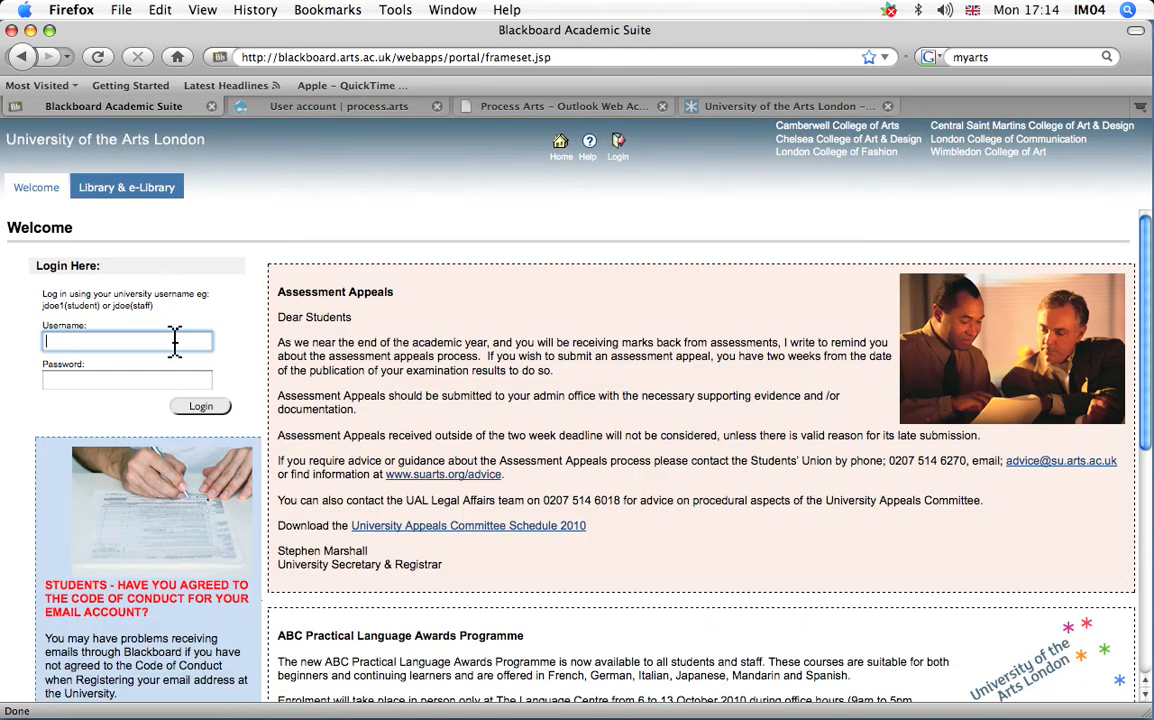
pyautogui.click(564, 106)
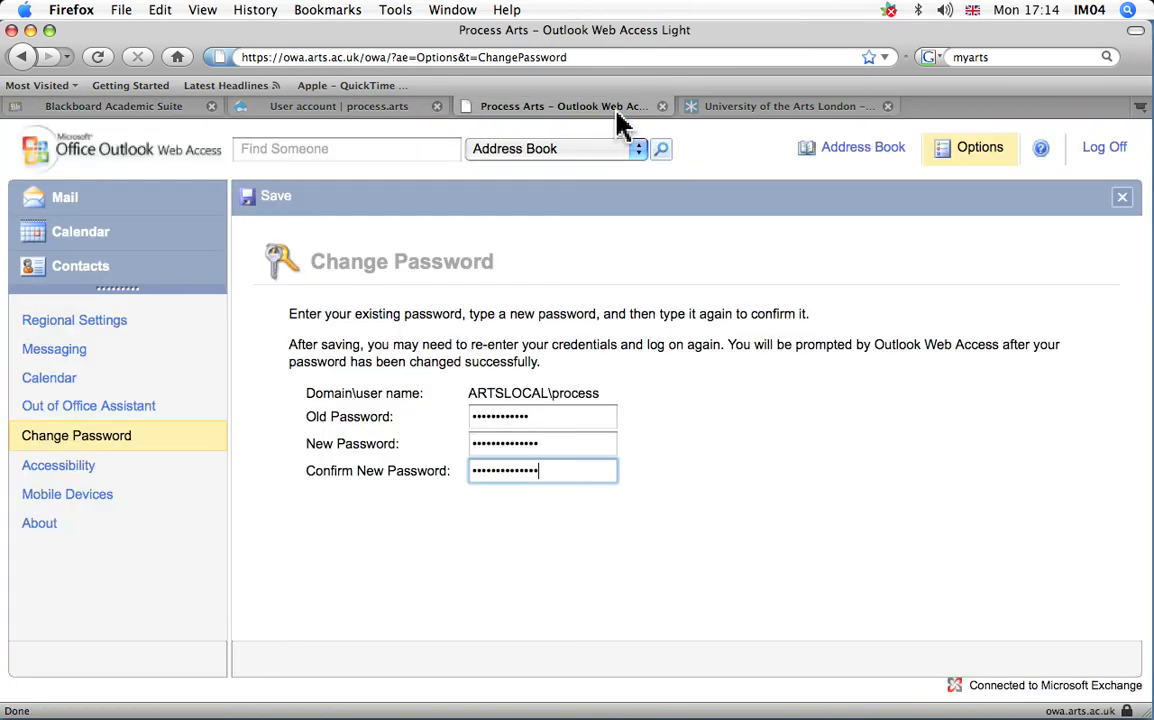
pyautogui.moveTo(688, 280)
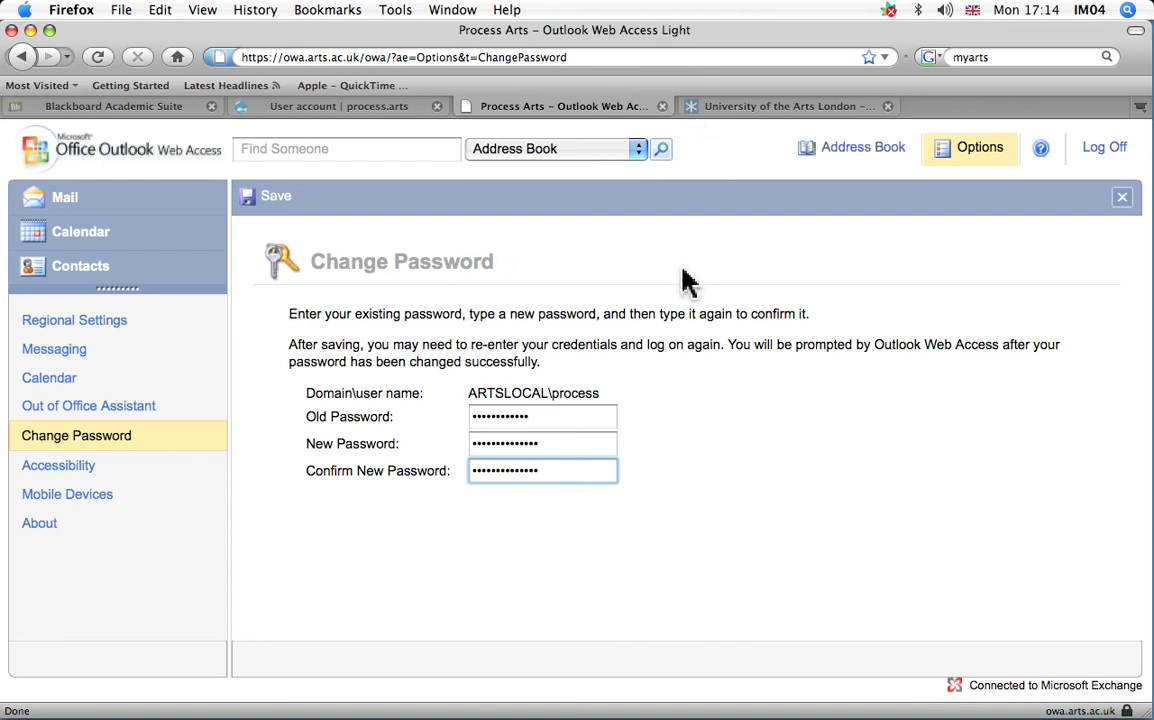